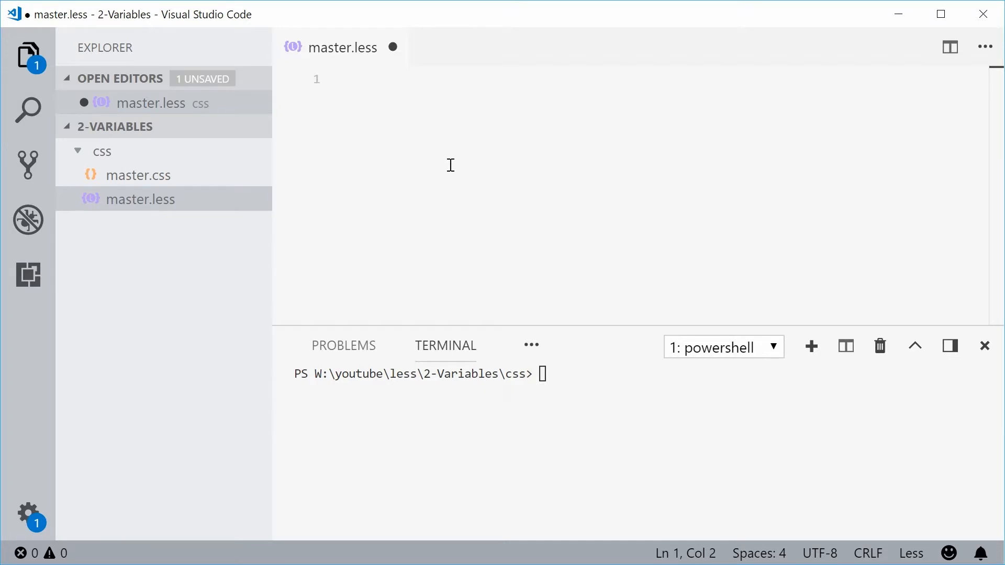
Save the still-empty master.less file in the 2-Variables project.
{"action": "left_click", "coordinate": [350, 78]}
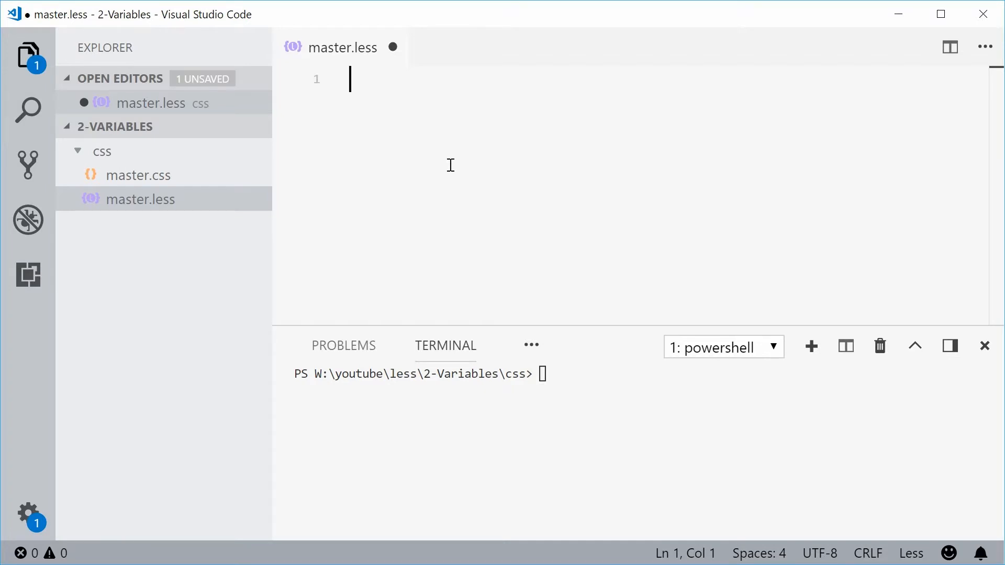
{"action": "key", "text": "ctrl+s"}
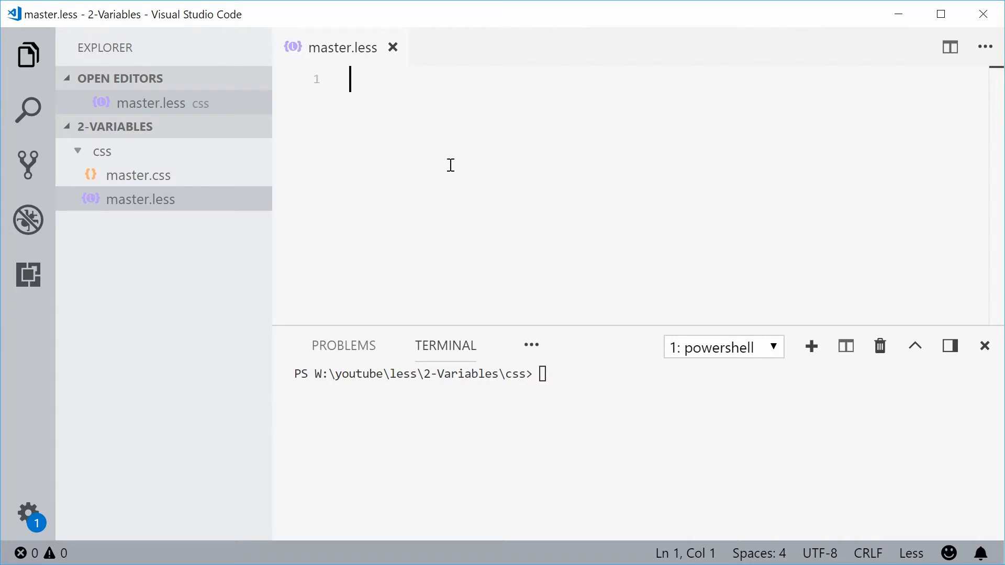
Write header and #logo rules in master.less, each ending with height 75px, and save.
{"action": "type", "text": "header {"}
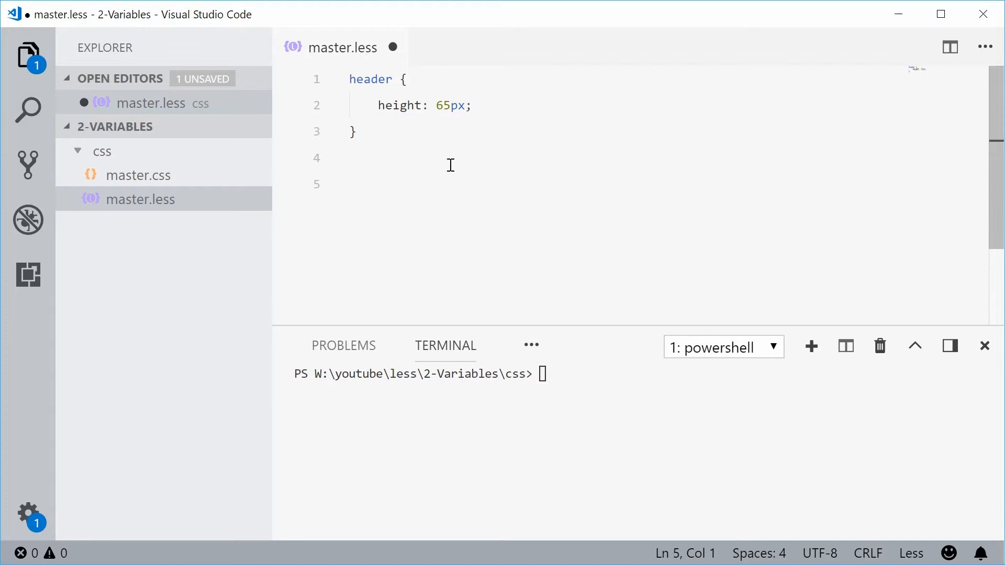
{"action": "type", "text": "#1"}
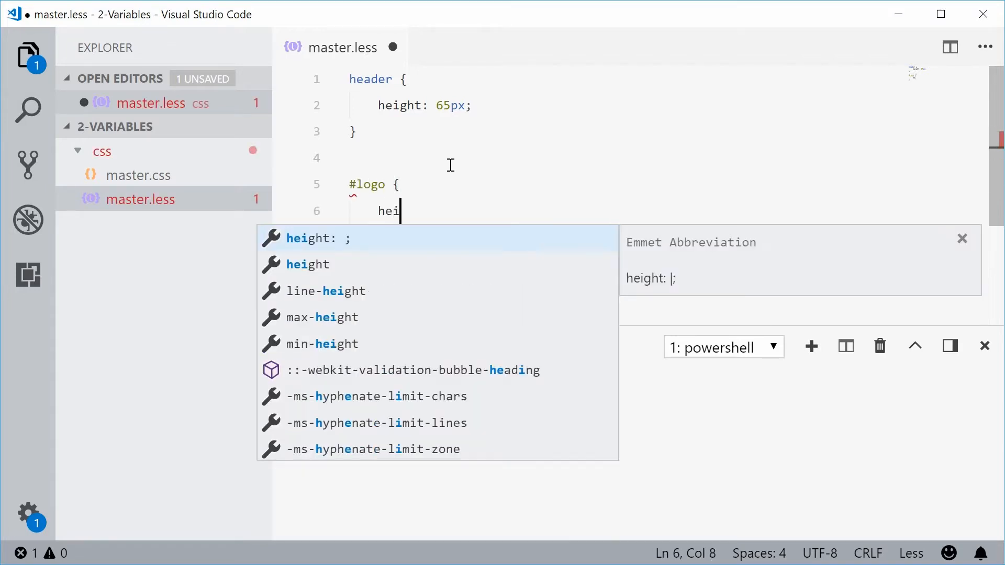
{"action": "type", "text": "ght: 65pc;"}
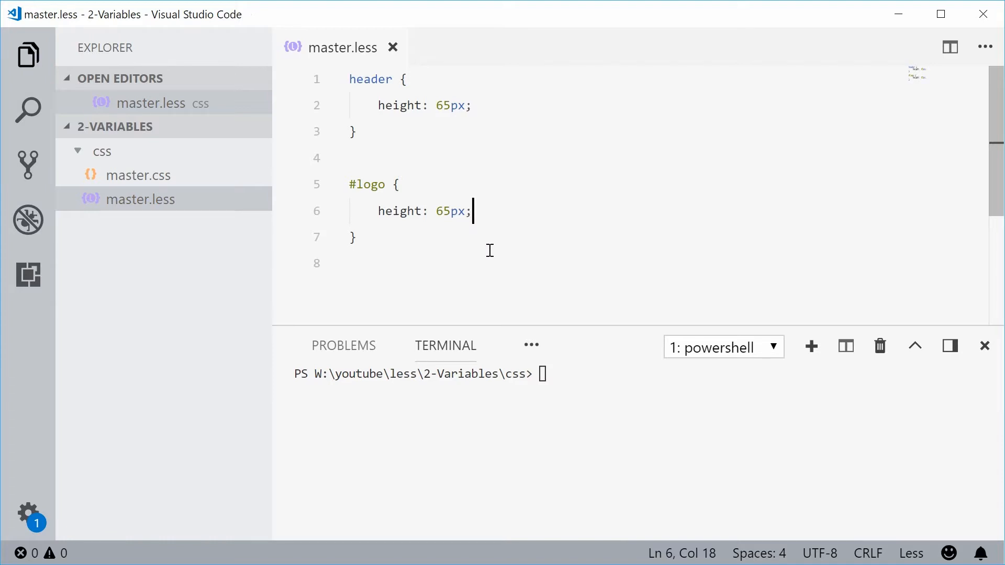
{"action": "mouse_move", "coordinate": [487, 252]}
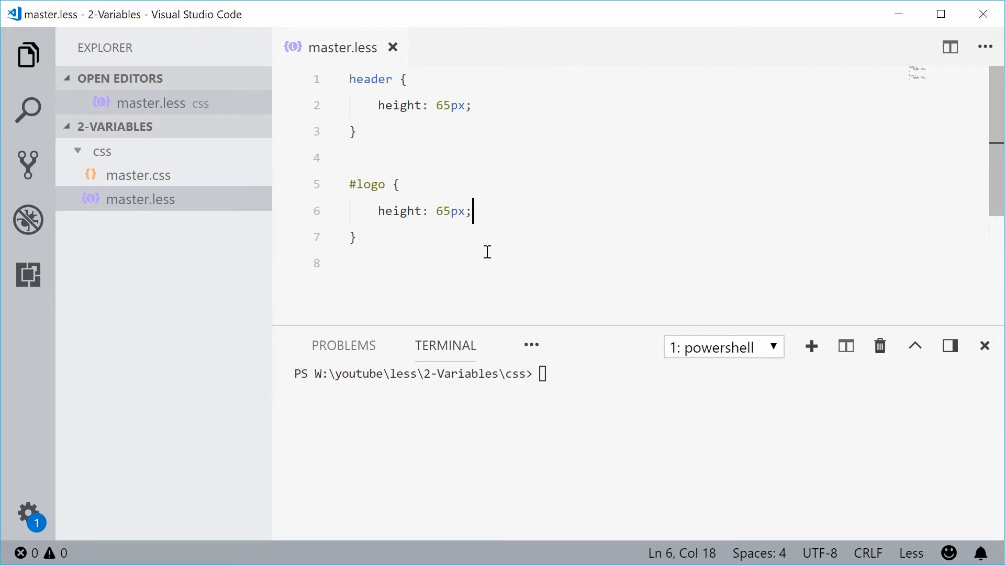
{"action": "mouse_move", "coordinate": [434, 89]}
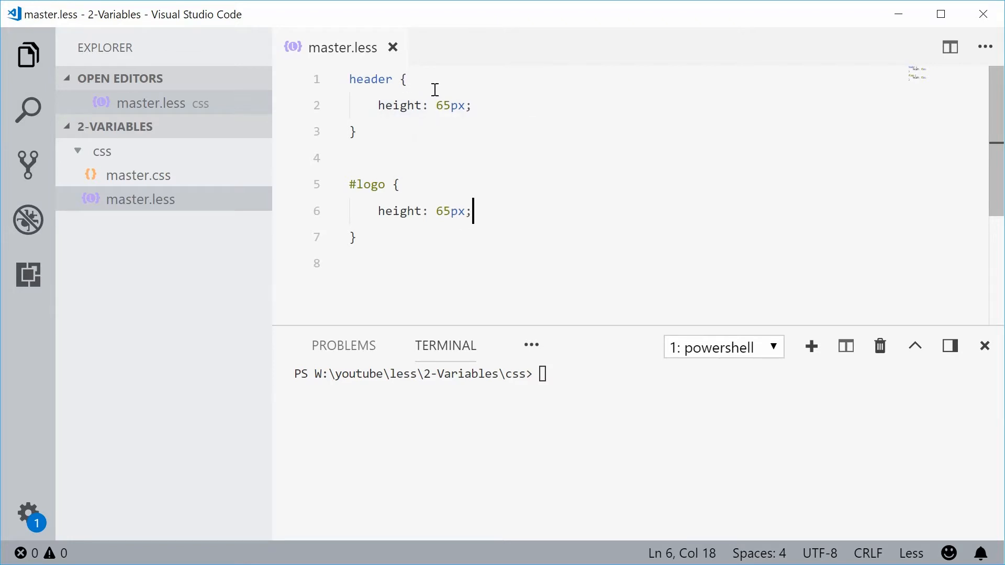
{"action": "type", "text": "75px"}
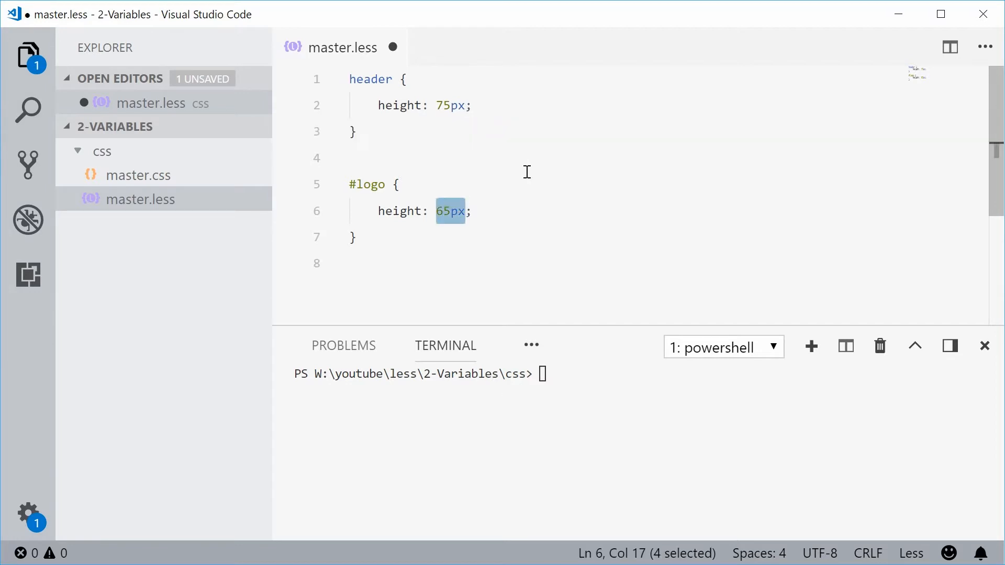
{"action": "type", "text": "75px"}
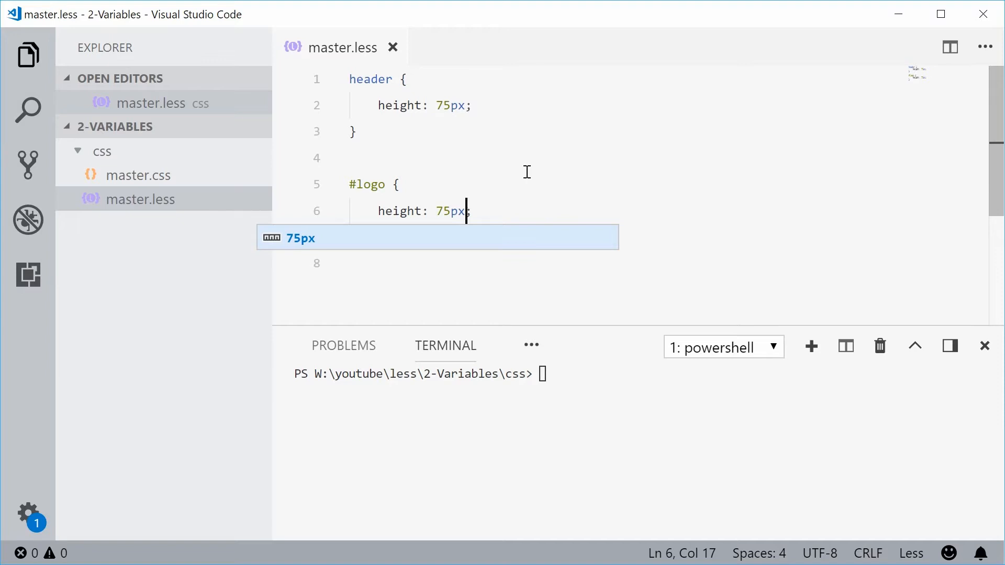
{"action": "mouse_move", "coordinate": [521, 168]}
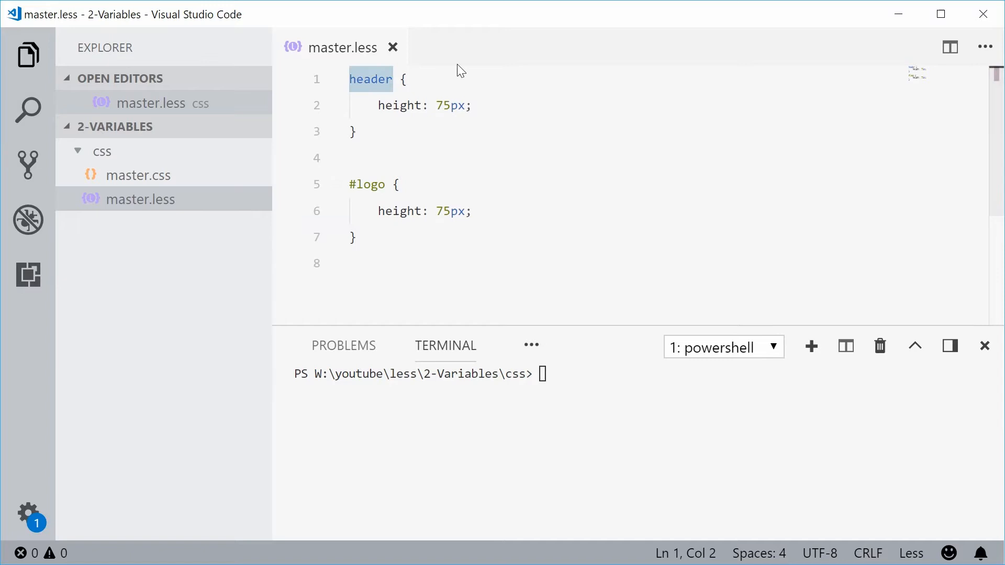
{"action": "key", "text": "Enter"}
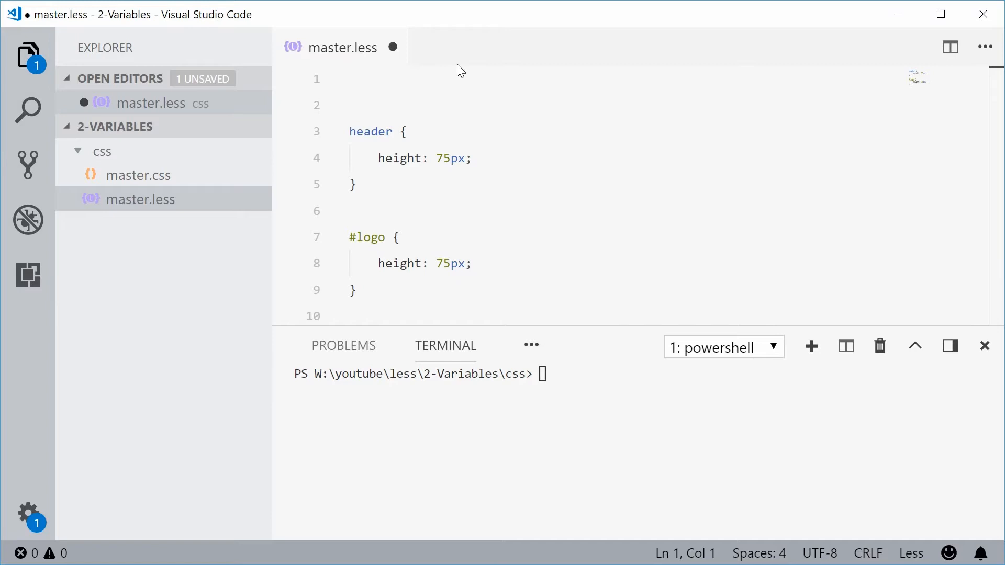
{"action": "type", "text": "@height"}
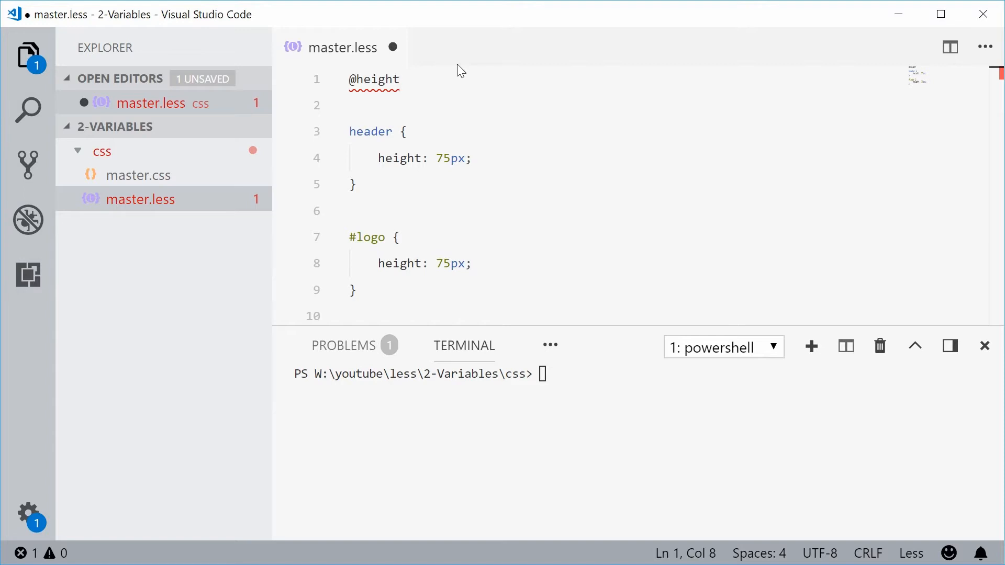
{"action": "type", "text": ":"}
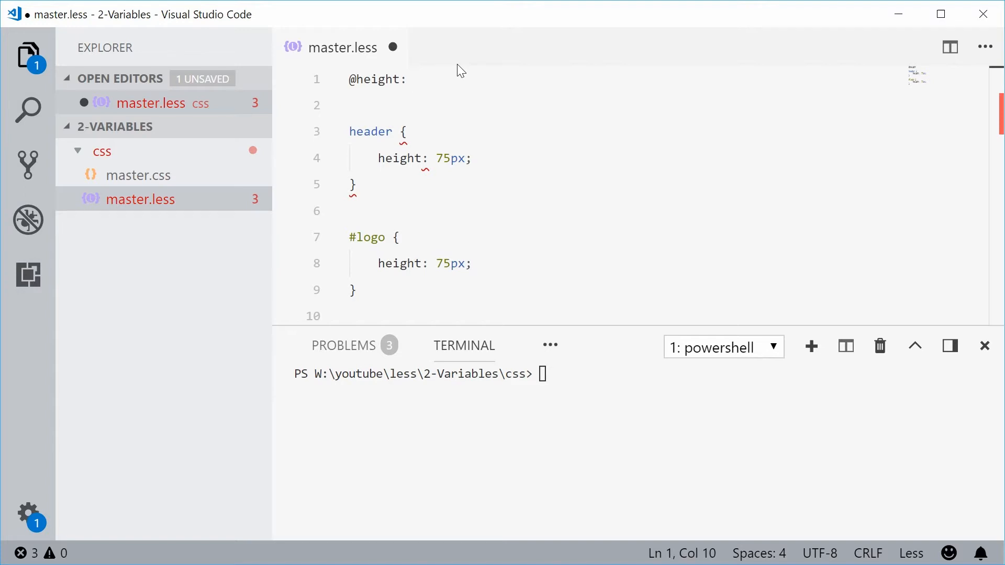
{"action": "type", "text": "65px;"}
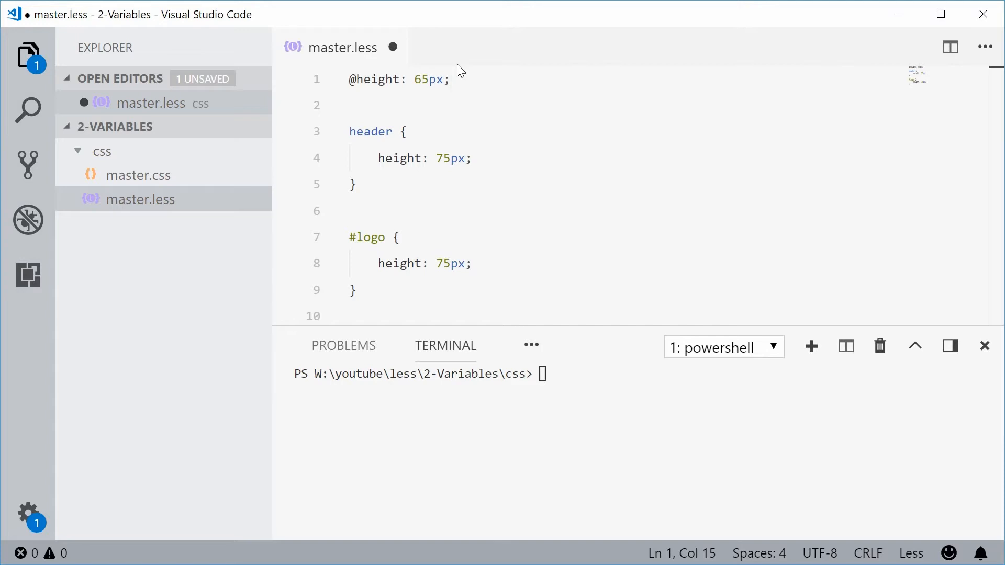
{"action": "key", "text": "ctrl+s"}
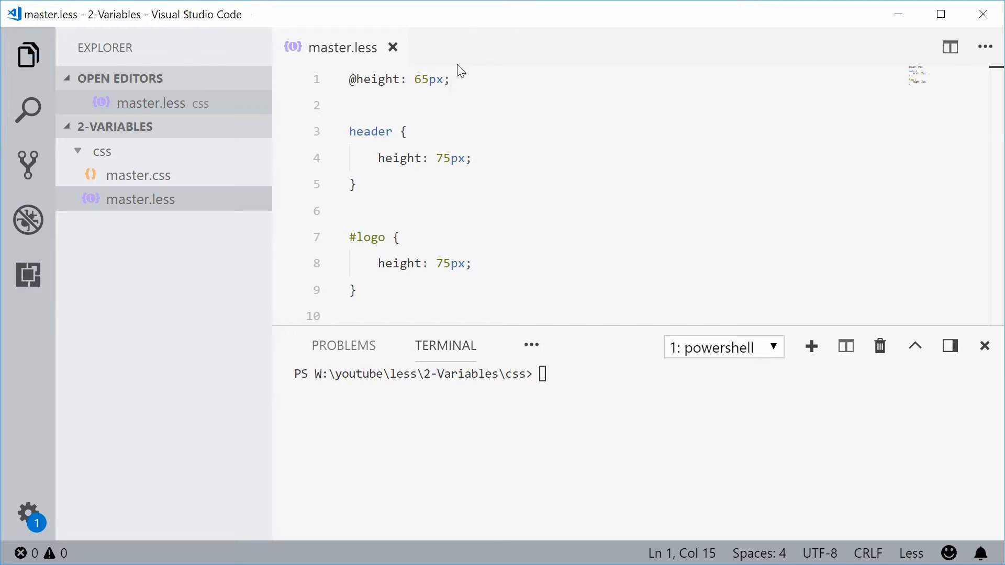
{"action": "double_click", "coordinate": [378, 80]}
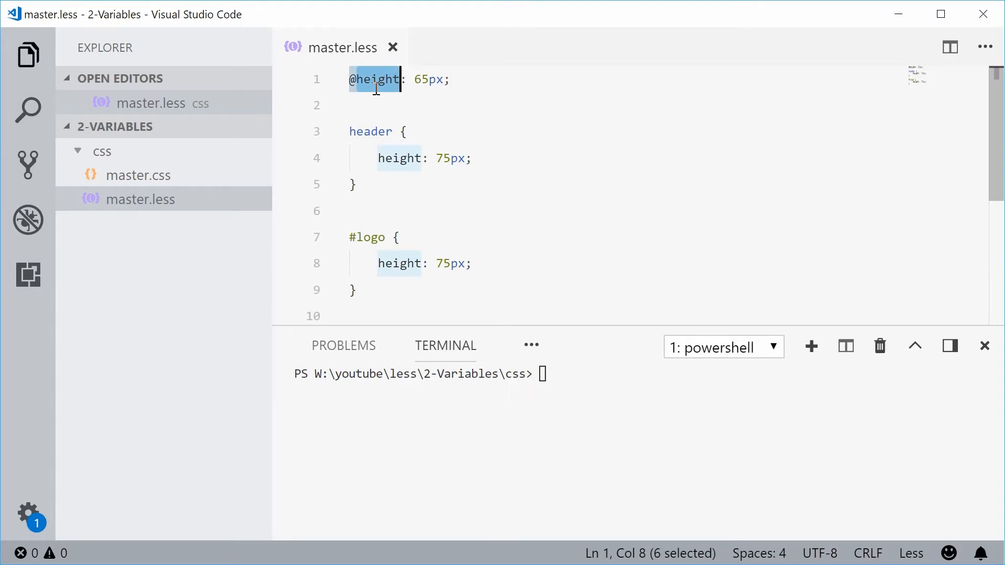
{"action": "mouse_move", "coordinate": [482, 158]}
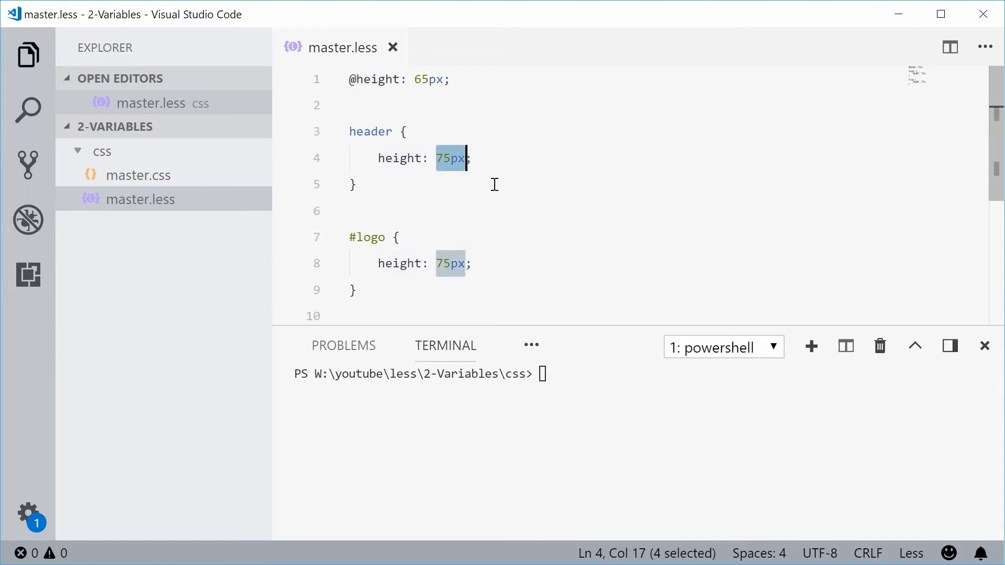
{"action": "type", "text": "@"}
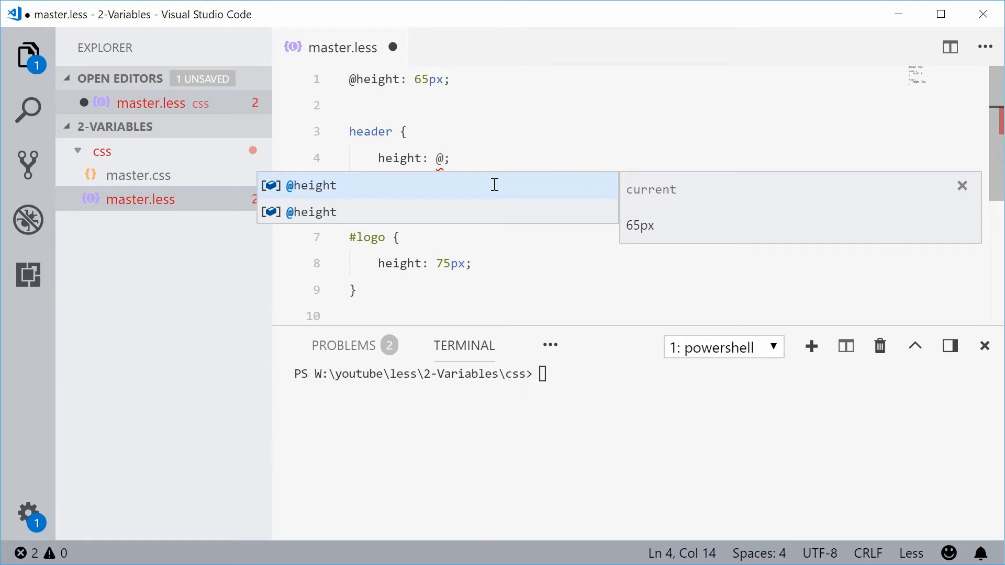
{"action": "key", "text": "Enter"}
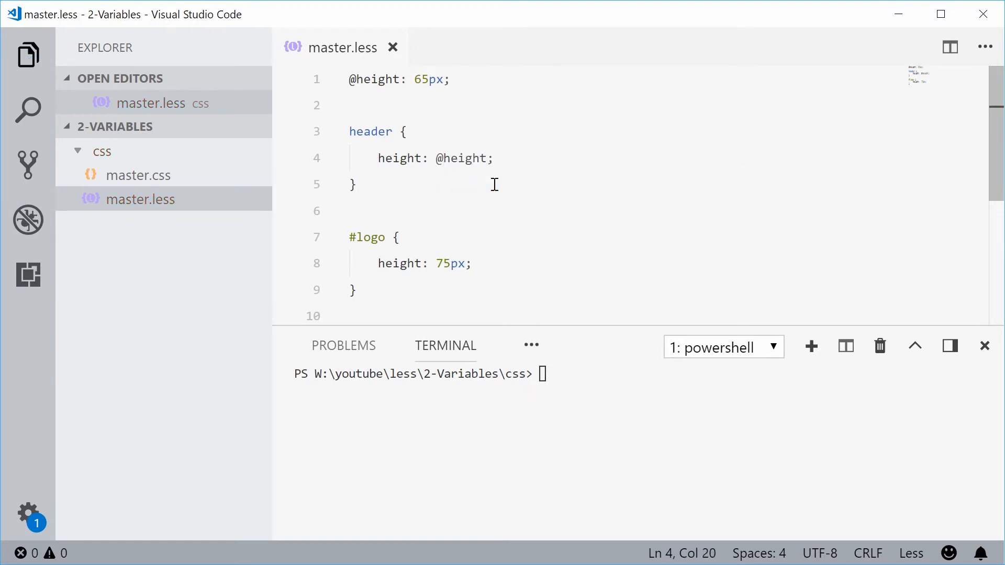
{"action": "mouse_move", "coordinate": [456, 158]}
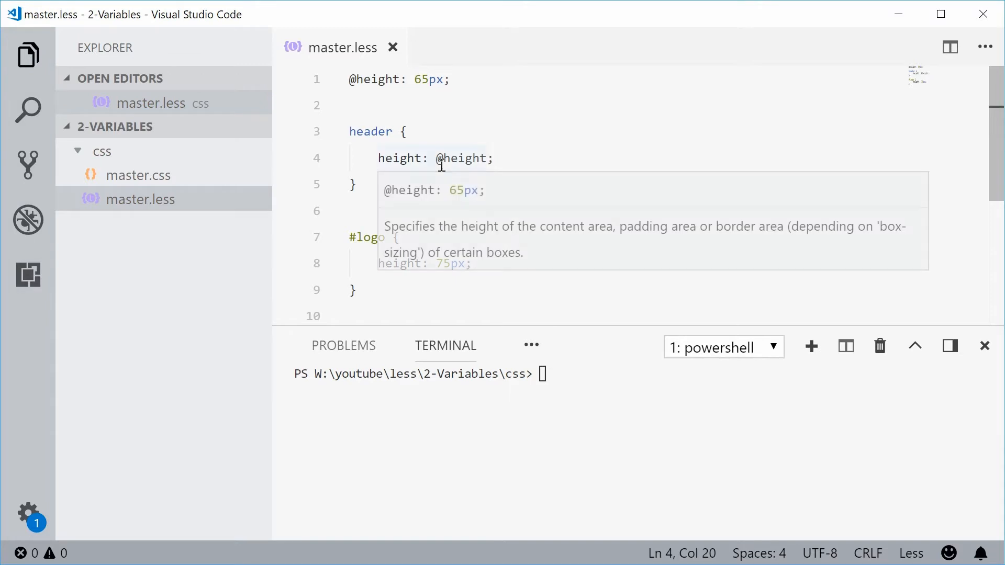
{"action": "type", "text": "65p"}
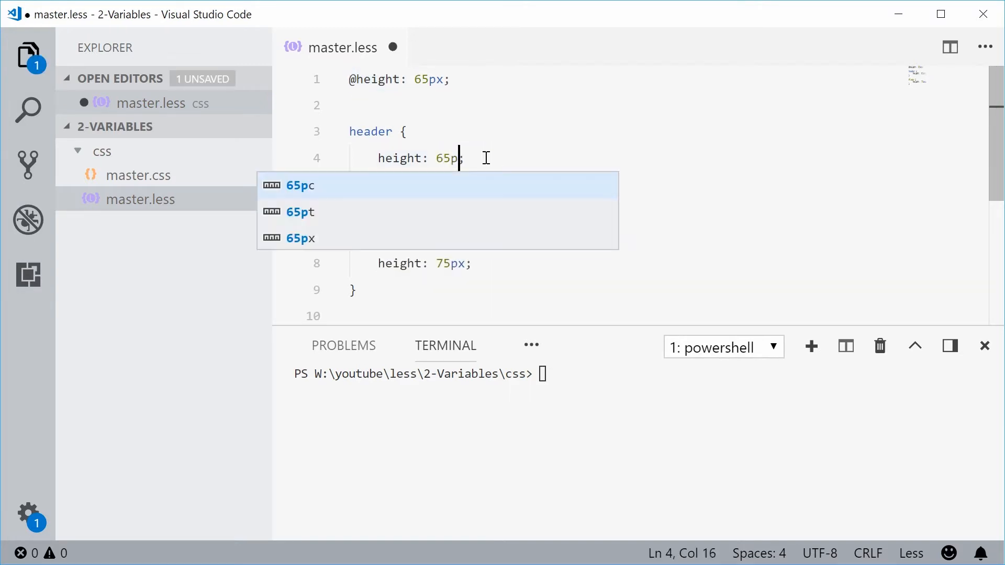
{"action": "type", "text": "@height"}
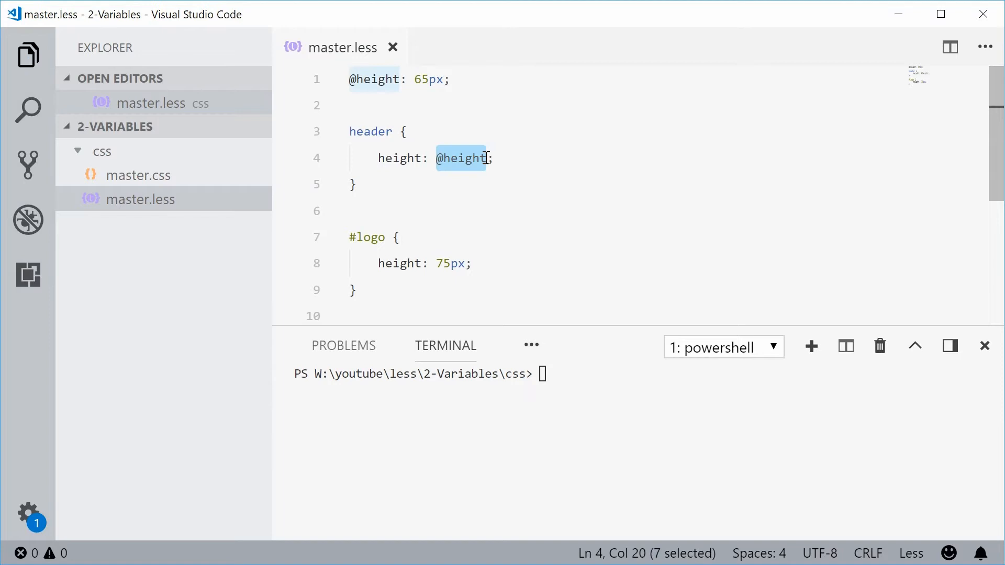
{"action": "mouse_move", "coordinate": [461, 159]}
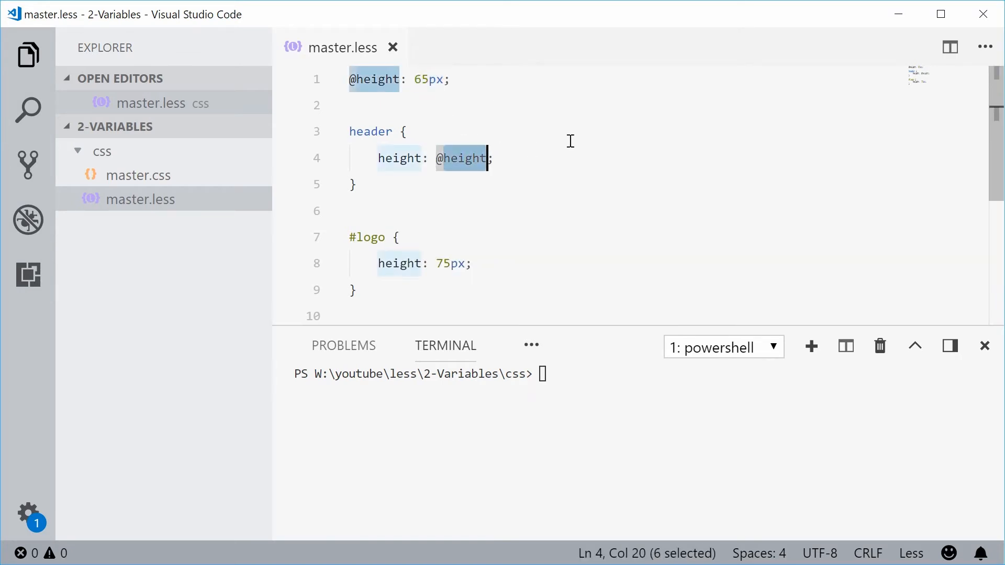
{"action": "double_click", "coordinate": [450, 263]}
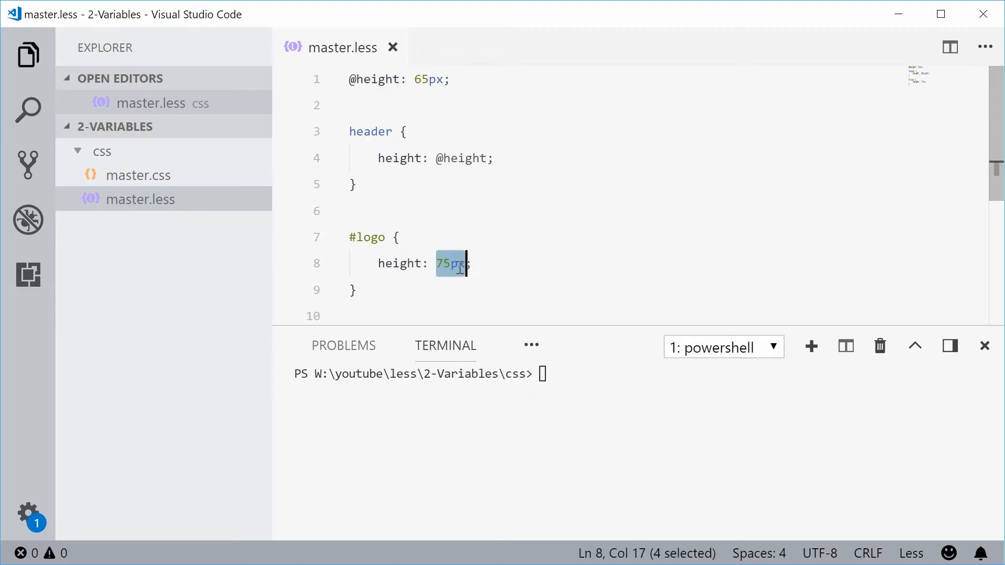
{"action": "type", "text": "@height"}
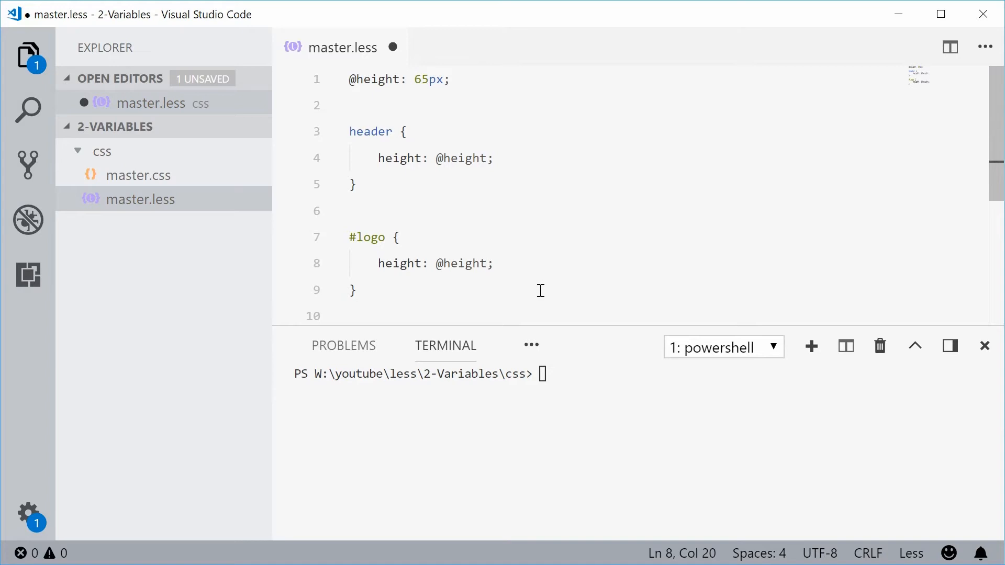
{"action": "key", "text": "ctrl+s"}
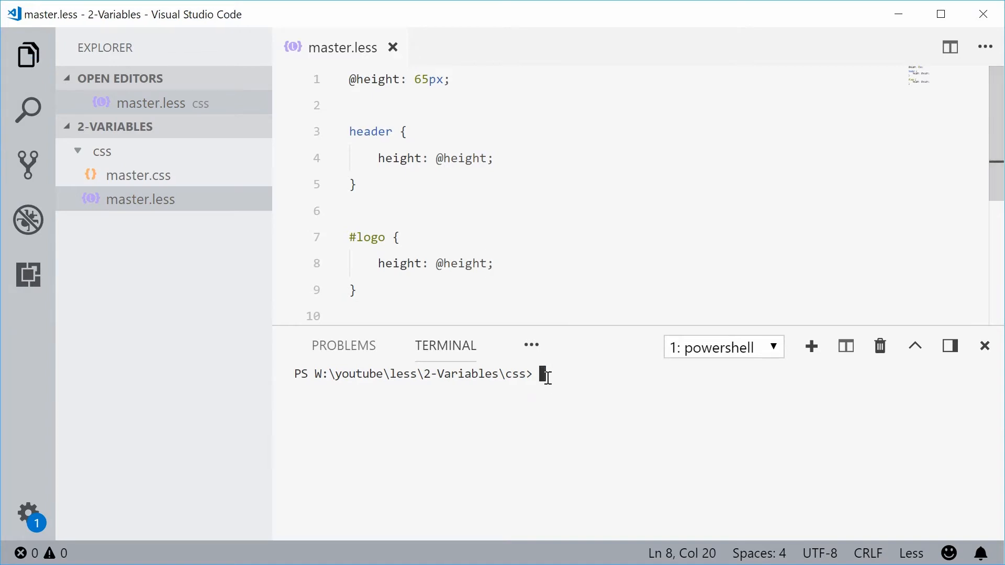
Compile with lessc .\master.less master.css, inspect master.css, and return to the LESS source.
{"action": "type", "text": "lessc .\\master.less master.css"}
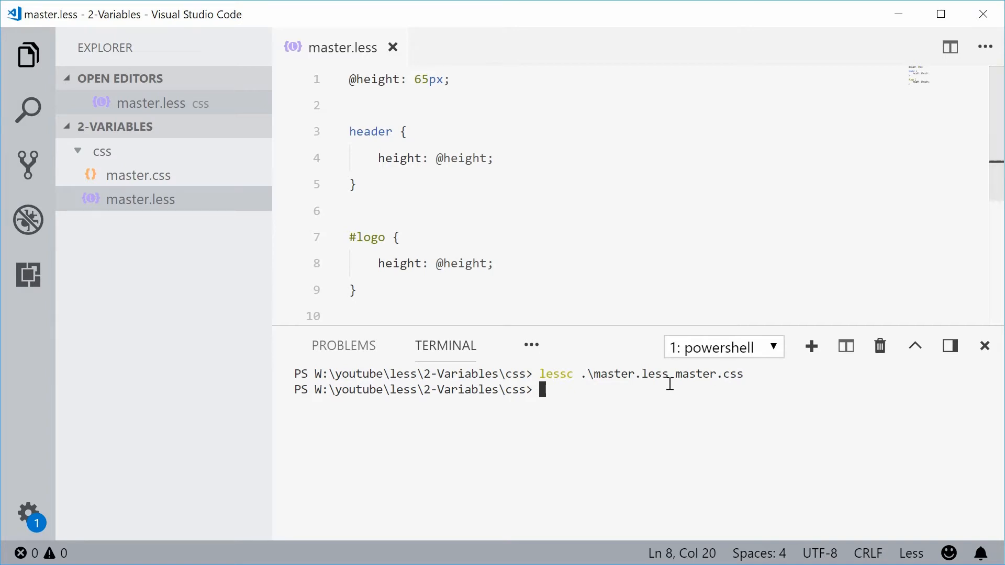
{"action": "left_click", "coordinate": [142, 179]}
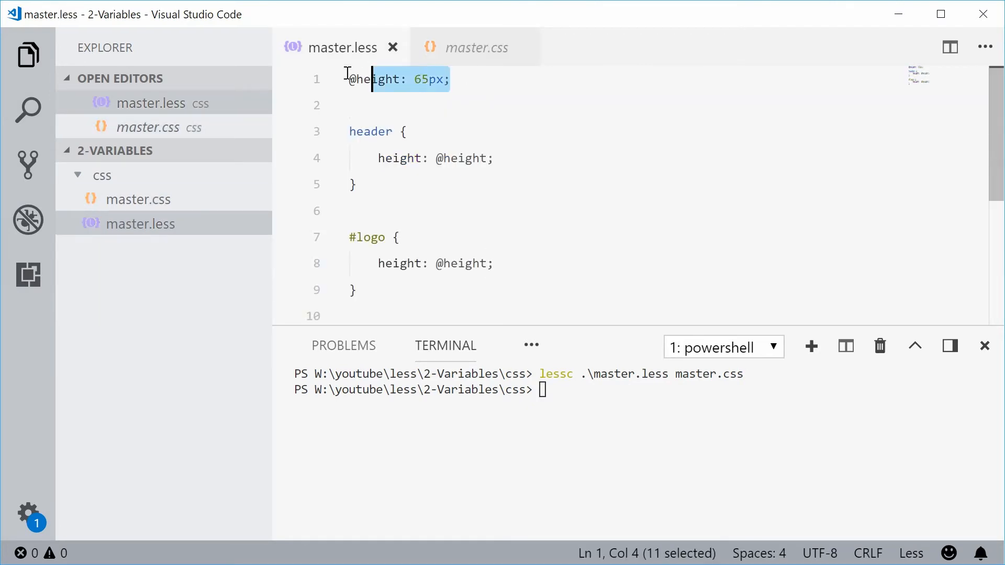
{"action": "left_click", "coordinate": [517, 264]}
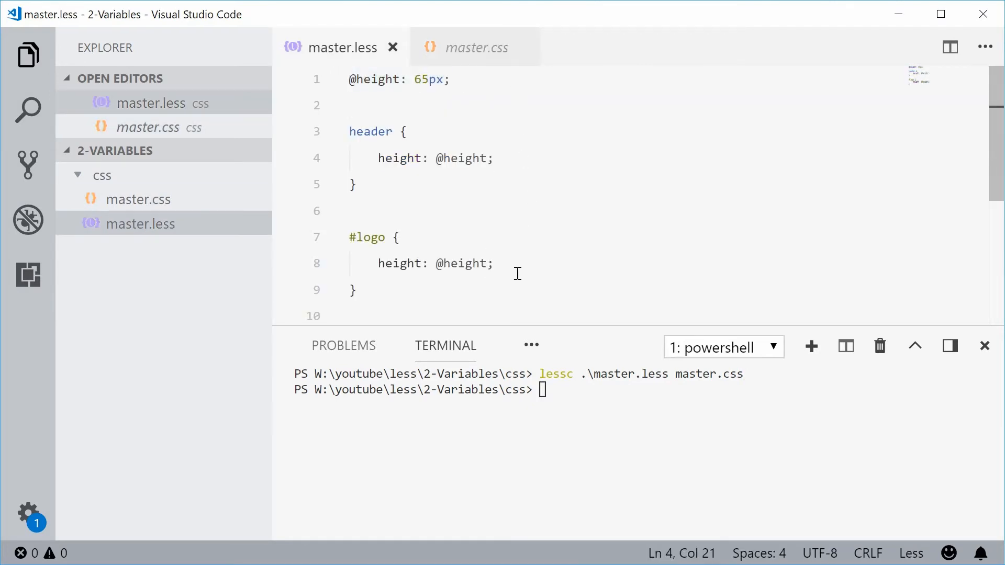
{"action": "left_click", "coordinate": [495, 158]}
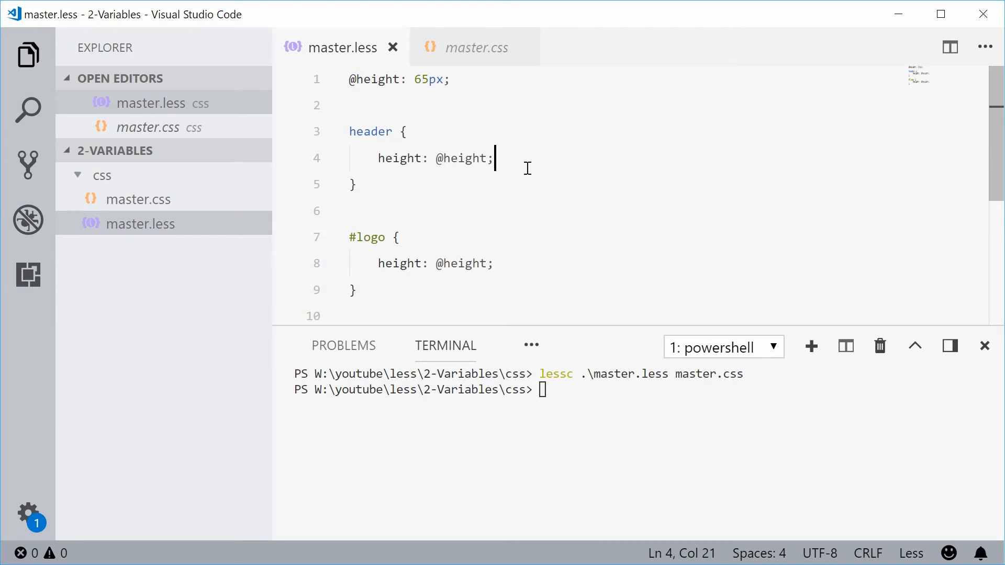
{"action": "mouse_move", "coordinate": [412, 76]}
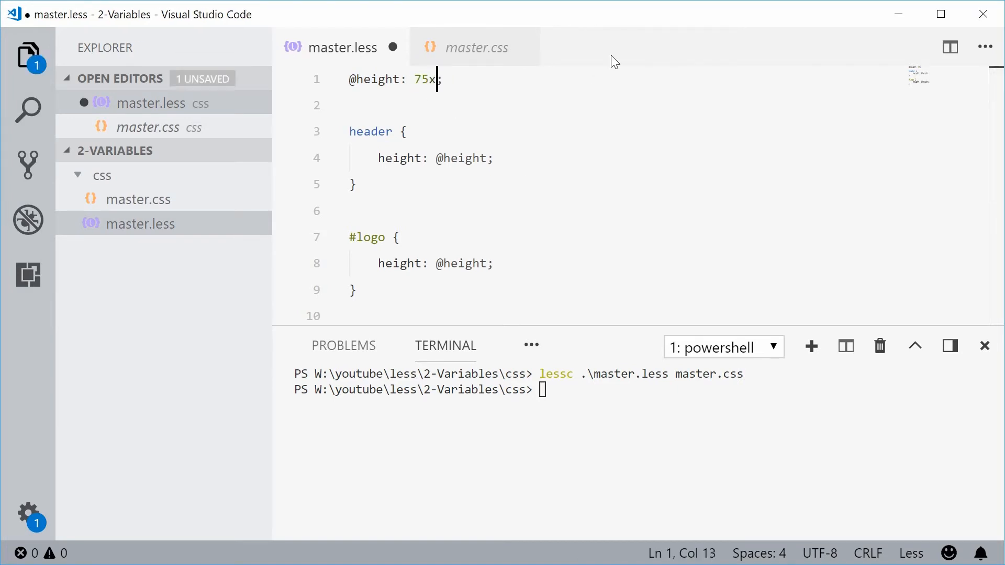
{"action": "type", "text": "p"}
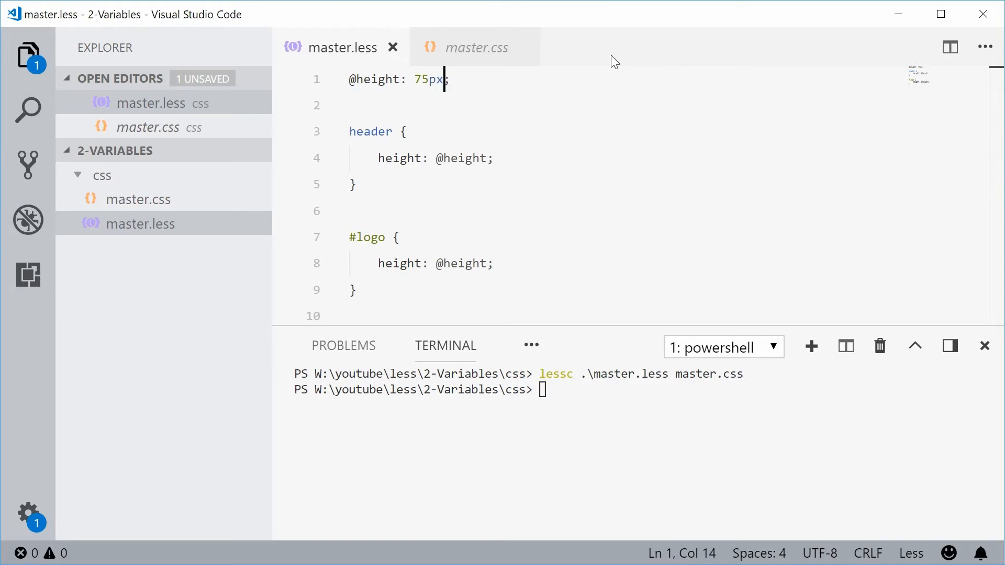
{"action": "type", "text": "lessc .\\master.less master.css"}
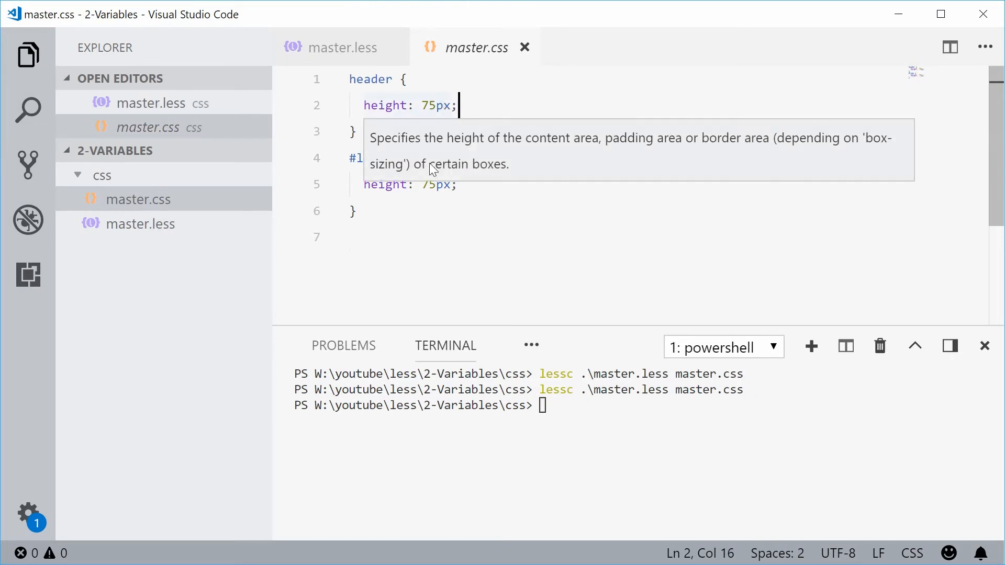
{"action": "left_click", "coordinate": [333, 47]}
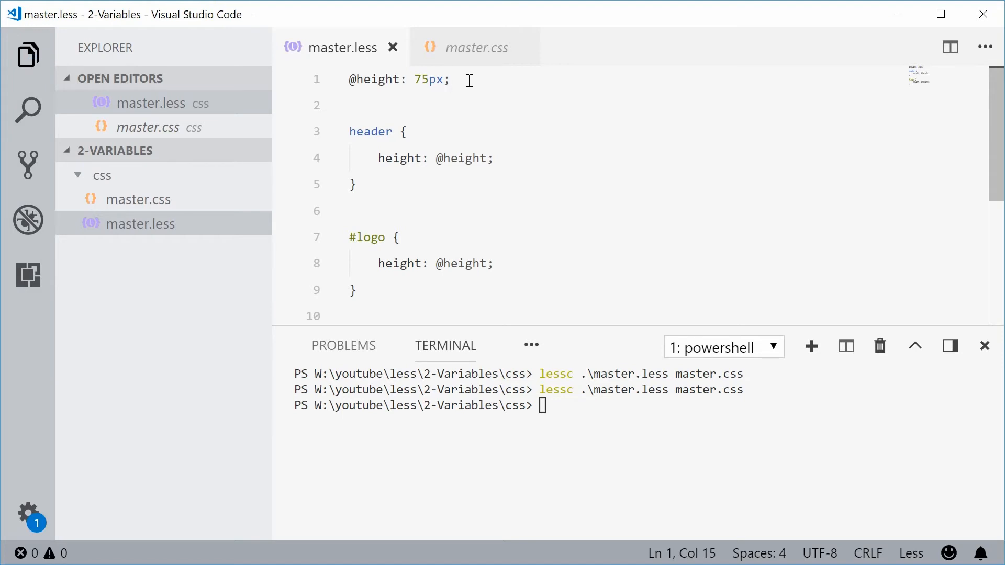
{"action": "mouse_move", "coordinate": [490, 90]}
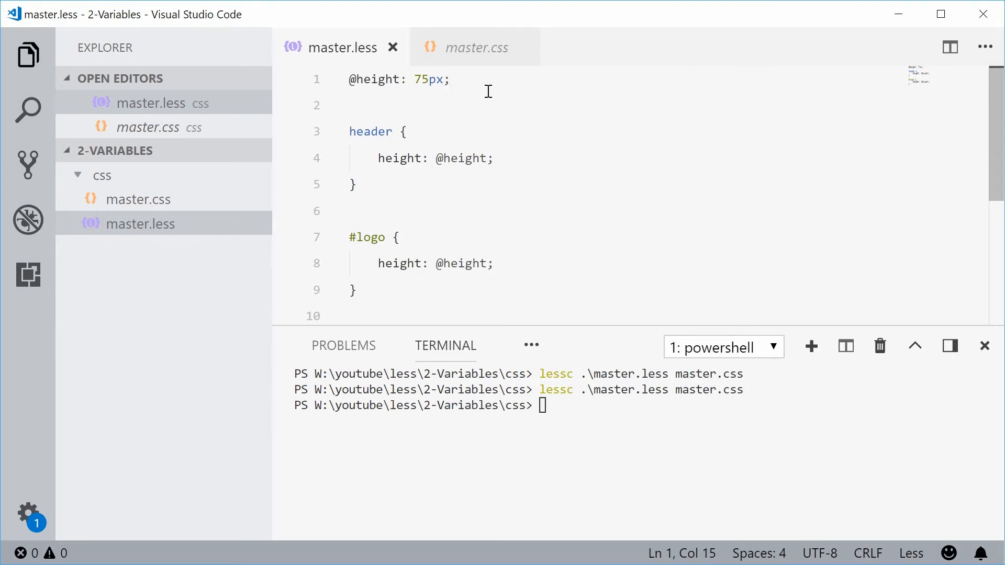
{"action": "type", "text": "@"}
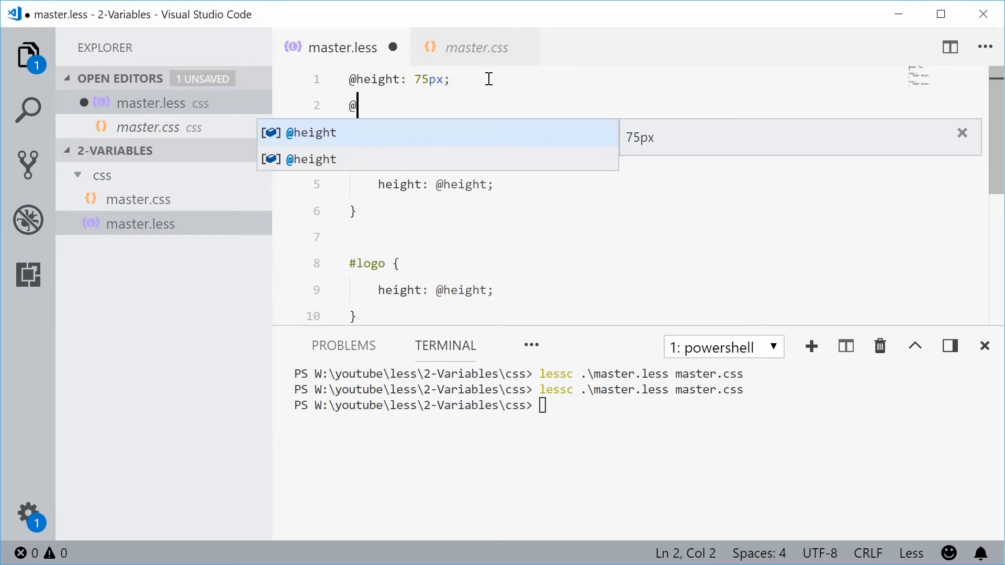
{"action": "type", "text": "s"}
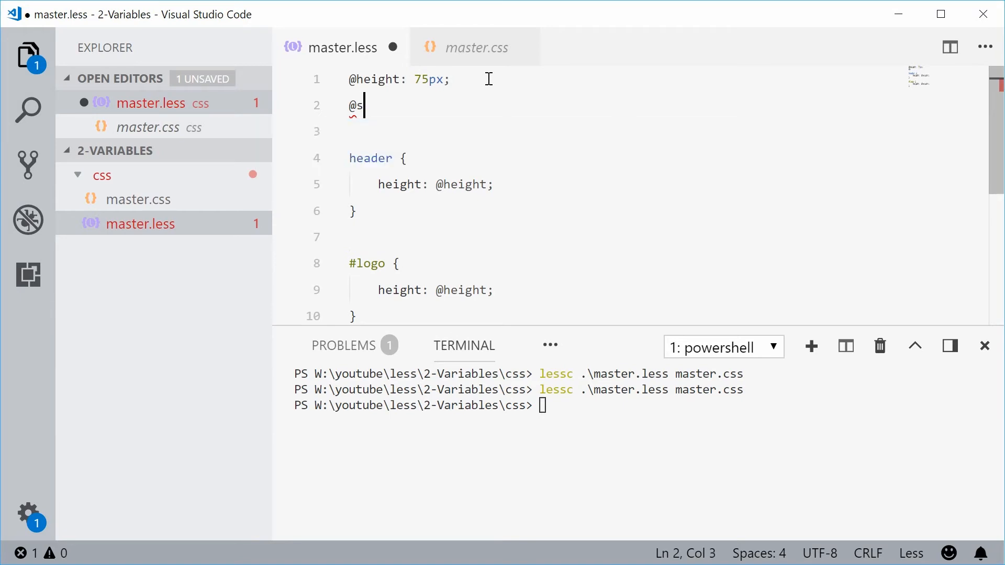
{"action": "type", "text": "maller:"}
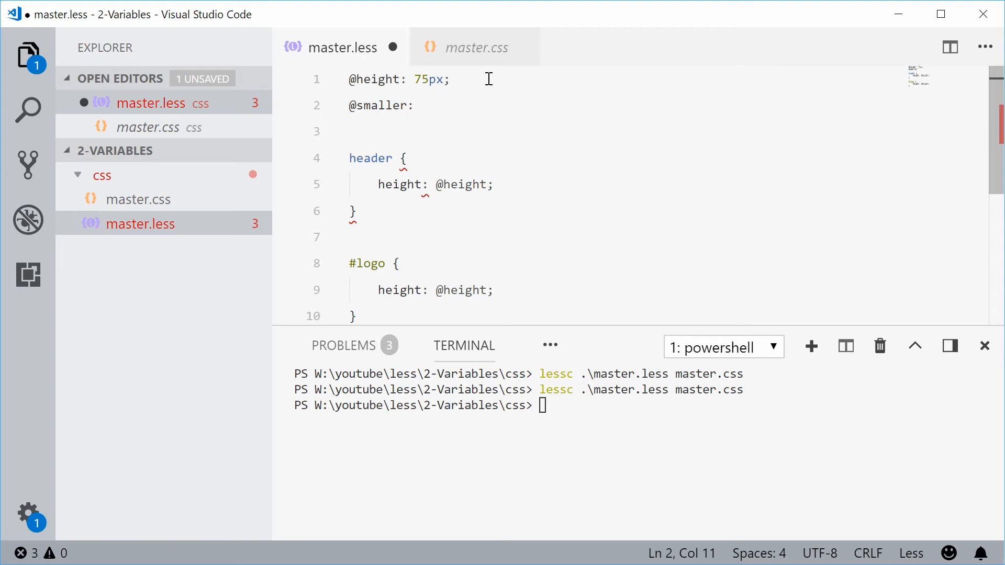
{"action": "type", "text": "@height -"}
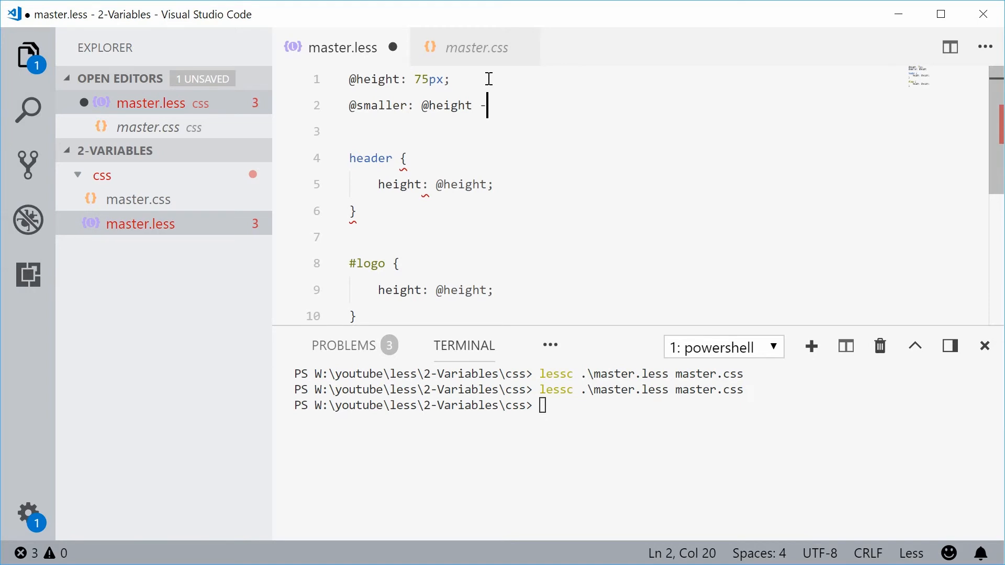
{"action": "type", "text": "10px"}
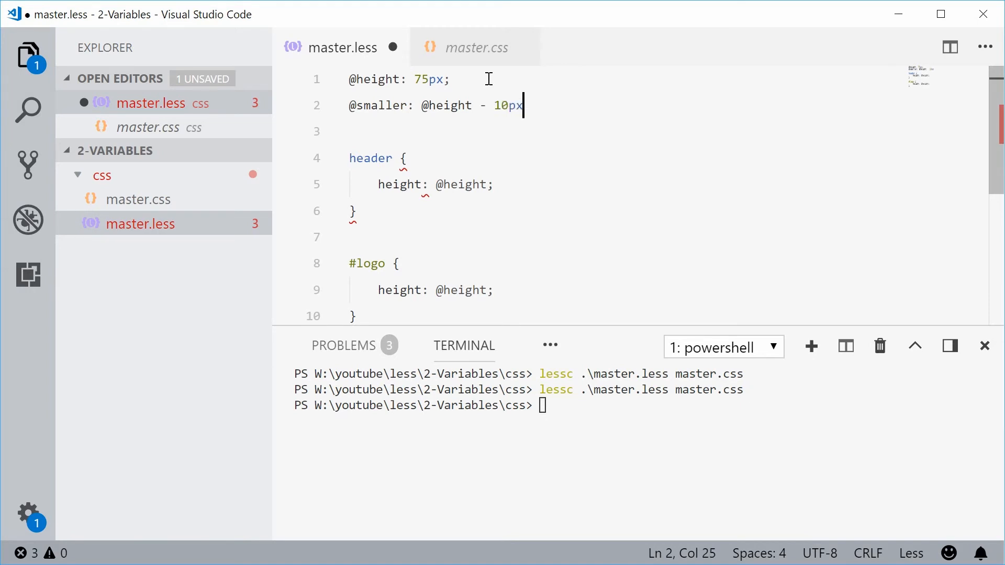
{"action": "key", "text": "ctrl+s"}
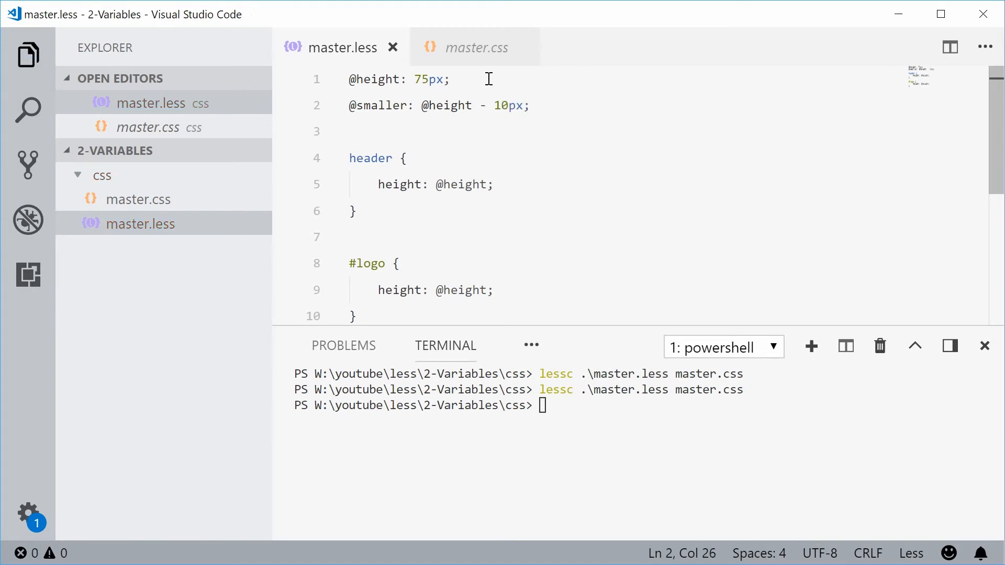
{"action": "double_click", "coordinate": [378, 106]}
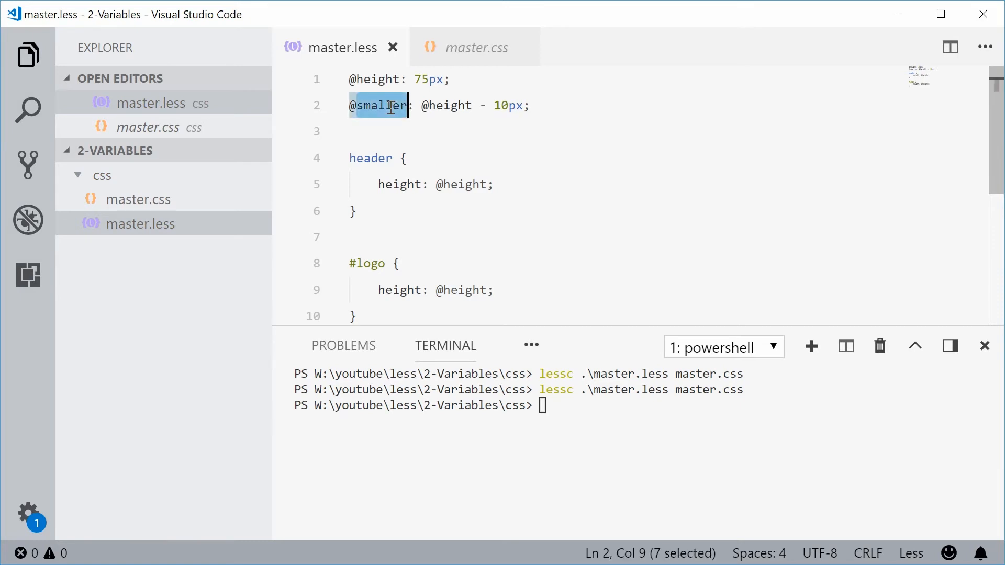
{"action": "mouse_move", "coordinate": [489, 139]}
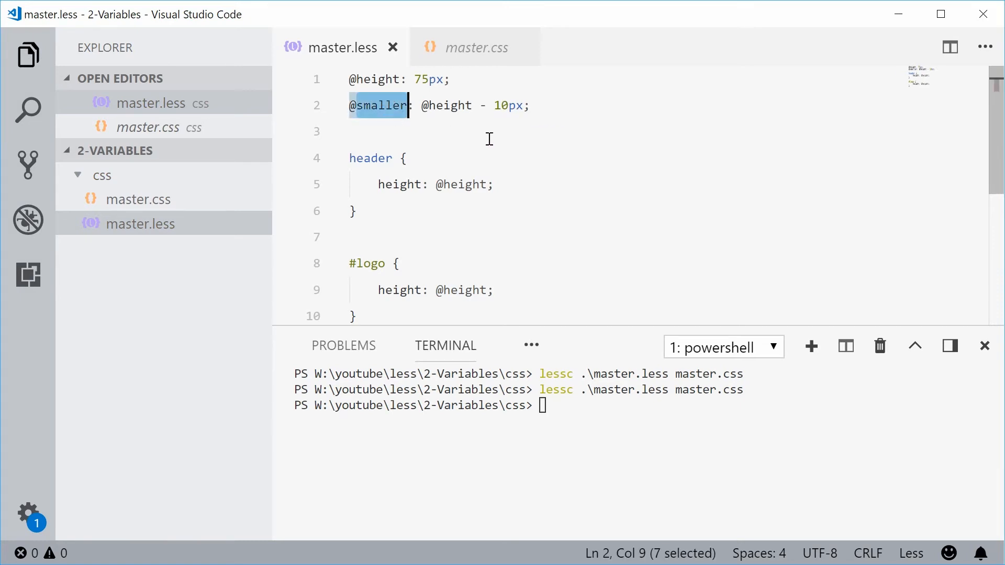
{"action": "scroll", "scroll_direction": "down", "scroll_amount": 3}
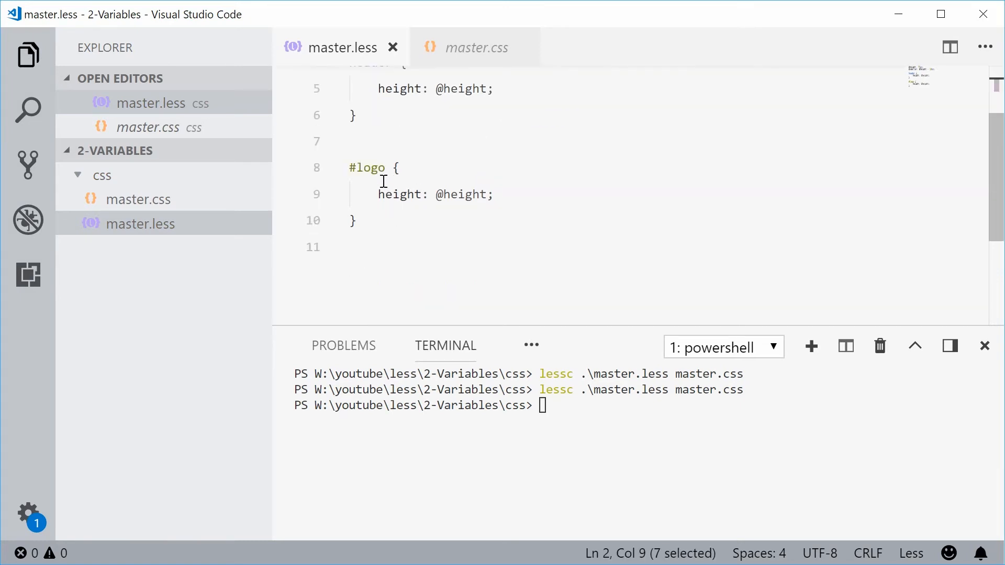
{"action": "double_click", "coordinate": [460, 195]}
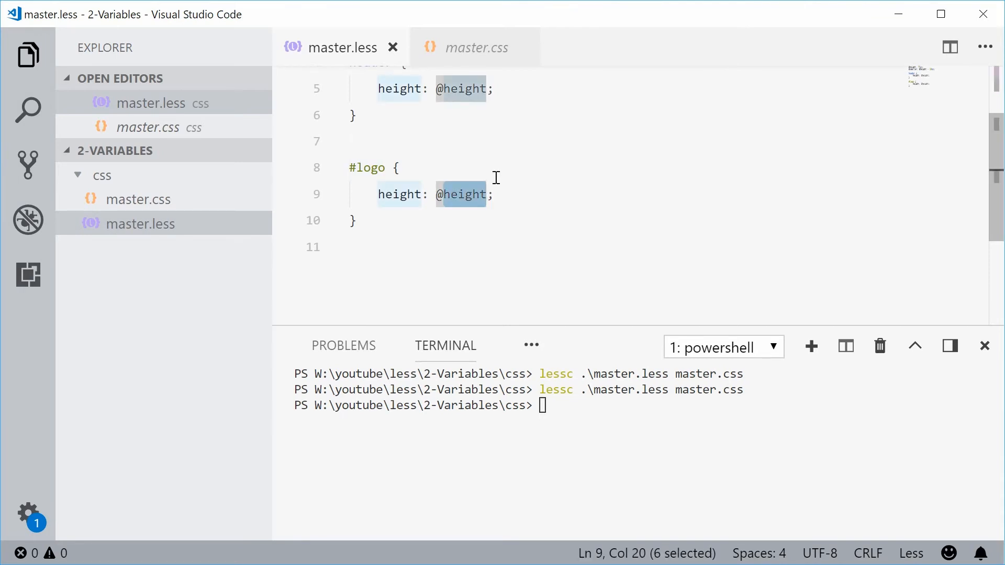
{"action": "type", "text": "smaller"}
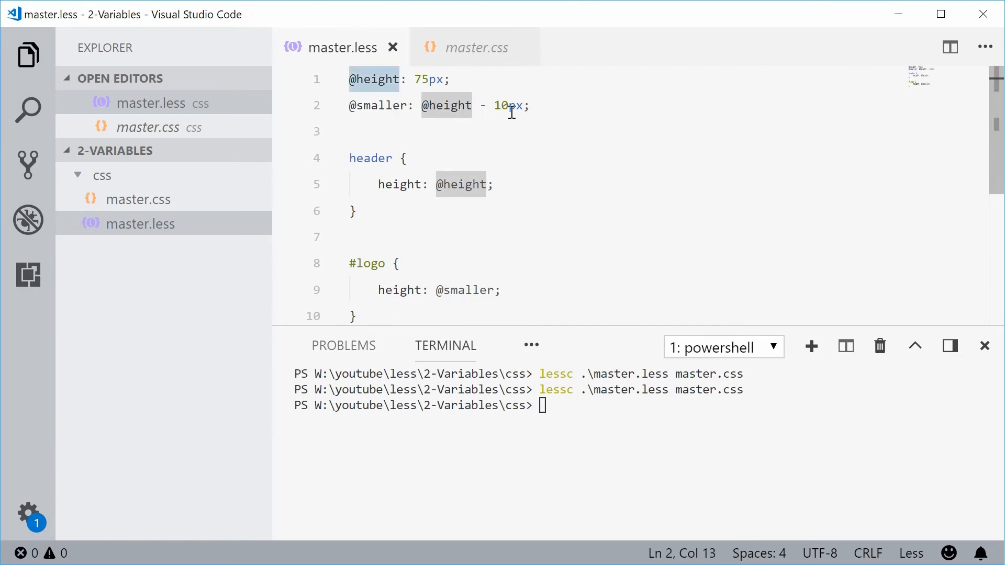
{"action": "left_click", "coordinate": [433, 80]}
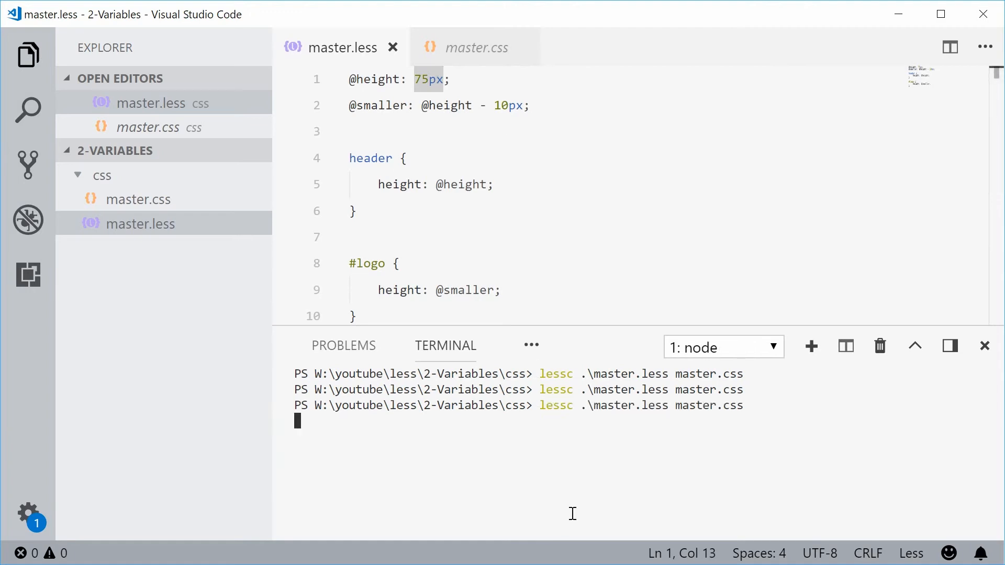
Check the recompiled master.css shows #logo at 65px, then return to master.less.
{"action": "left_click", "coordinate": [475, 47]}
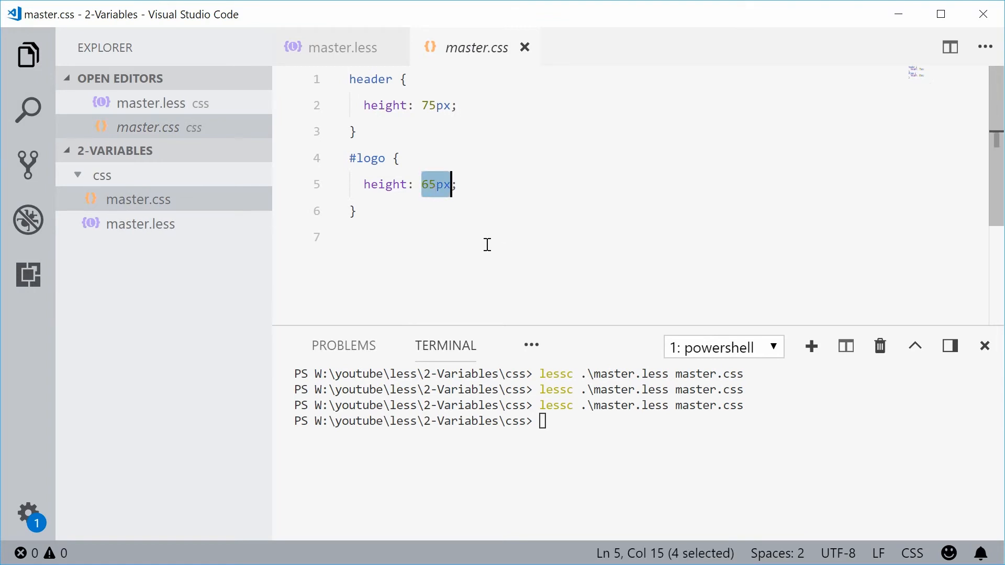
{"action": "left_click", "coordinate": [338, 47]}
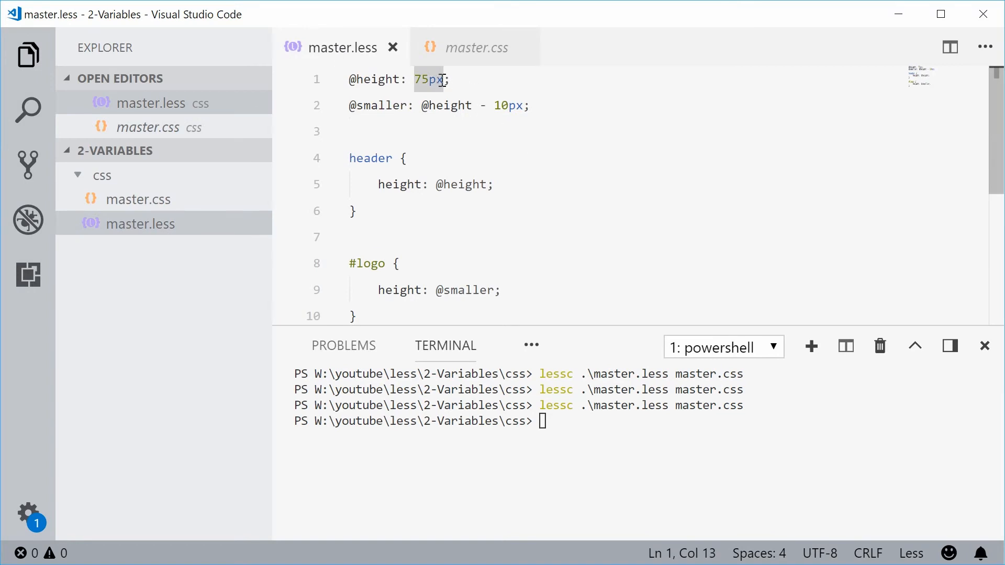
{"action": "mouse_move", "coordinate": [486, 59]}
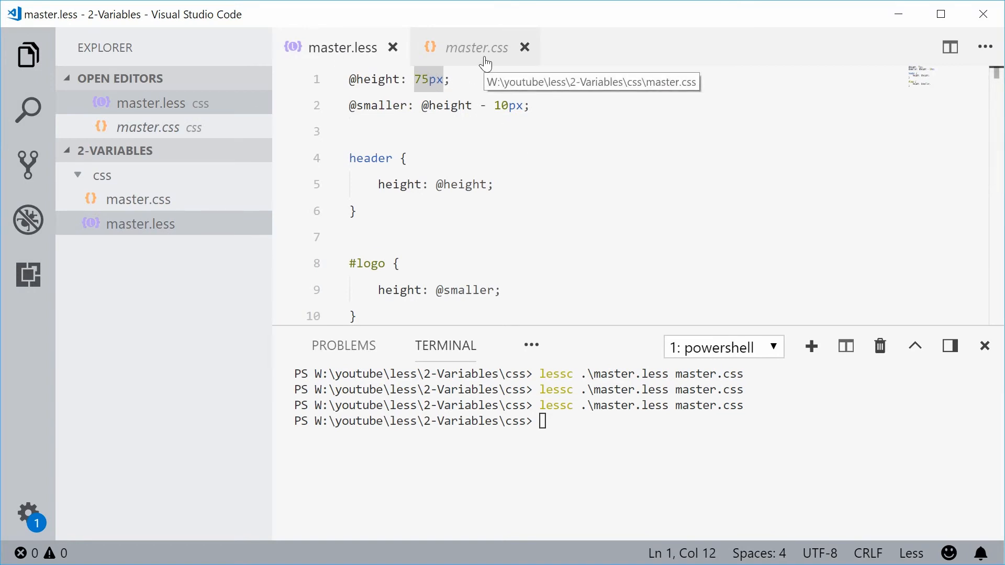
{"action": "type", "text": "85"}
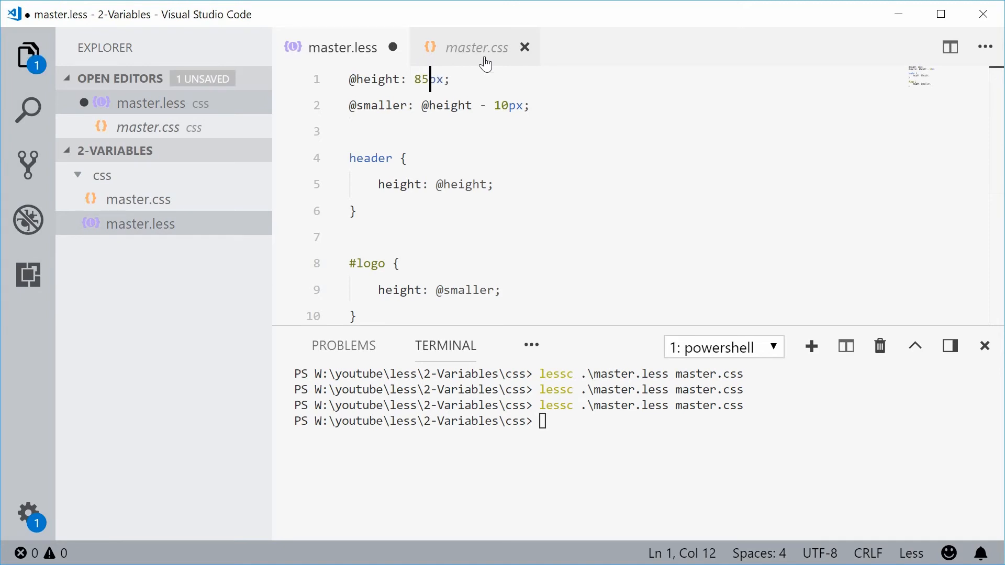
{"action": "type", "text": "lessc .\\master.less master.css"}
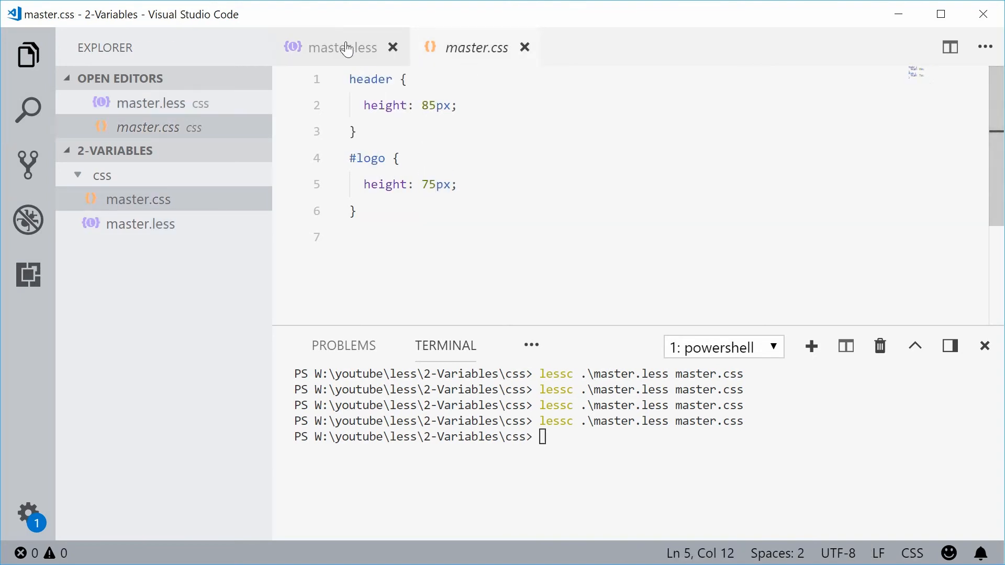
{"action": "left_click", "coordinate": [341, 48]}
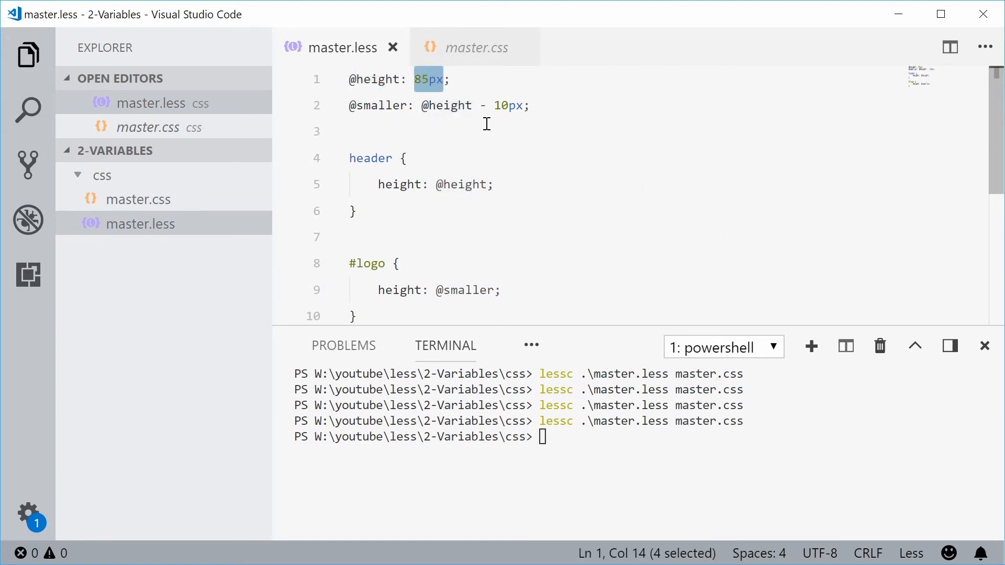
{"action": "type", "text": "*"}
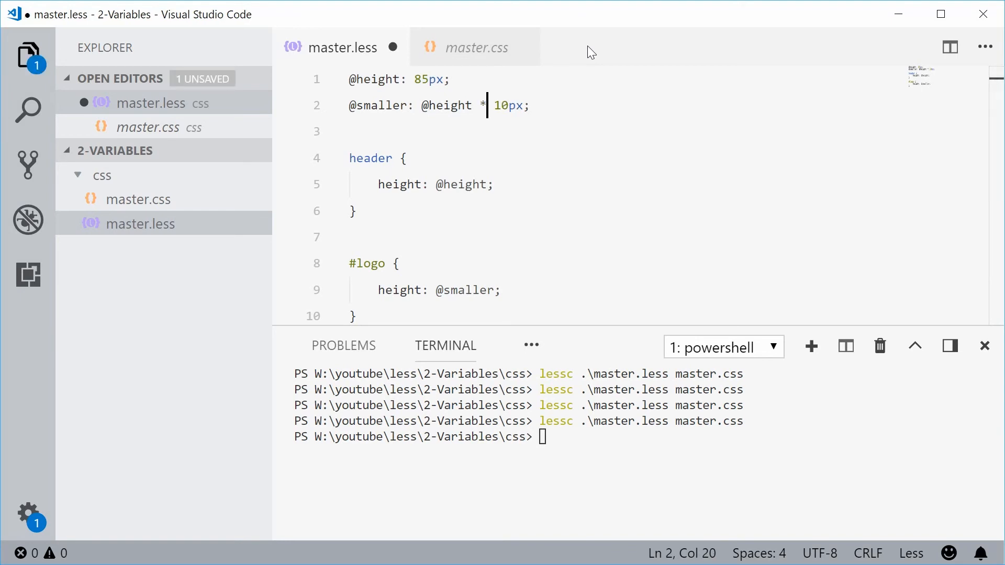
{"action": "double_click", "coordinate": [508, 105]}
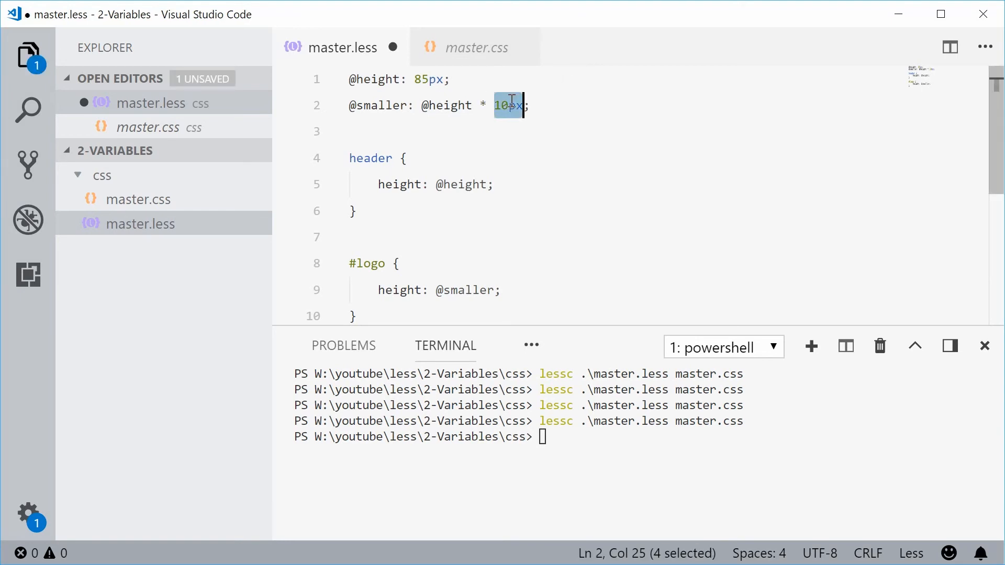
{"action": "type", "text": "0.8"}
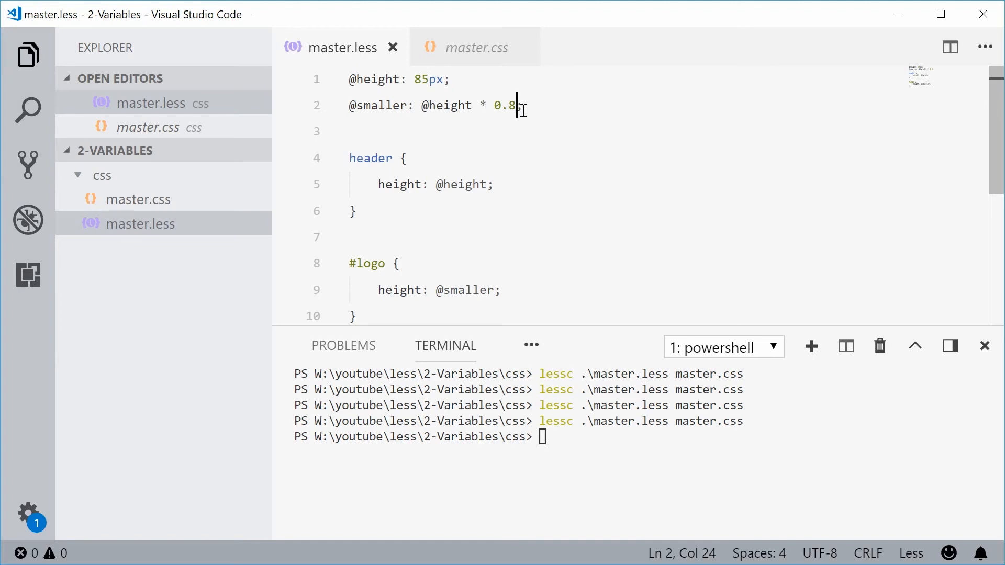
{"action": "double_click", "coordinate": [430, 79]}
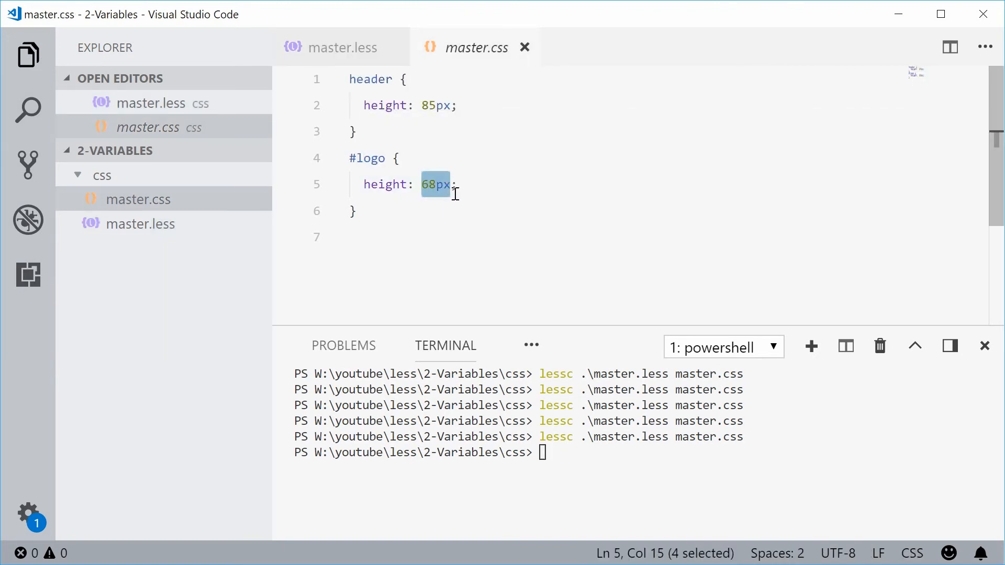
{"action": "left_click", "coordinate": [343, 48]}
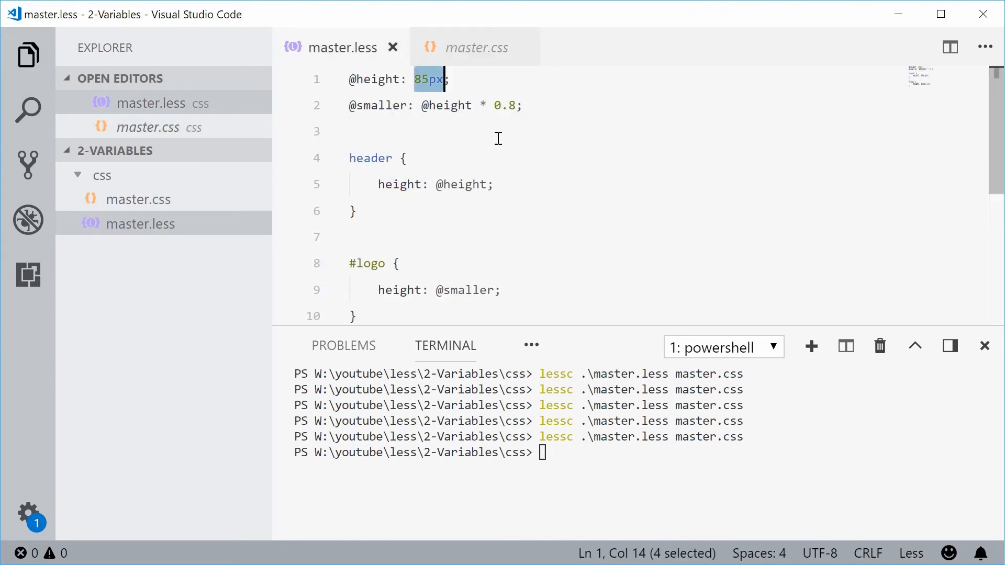
Insert a blank line right after the header rule's opening brace in master.less.
{"action": "left_click", "coordinate": [522, 106]}
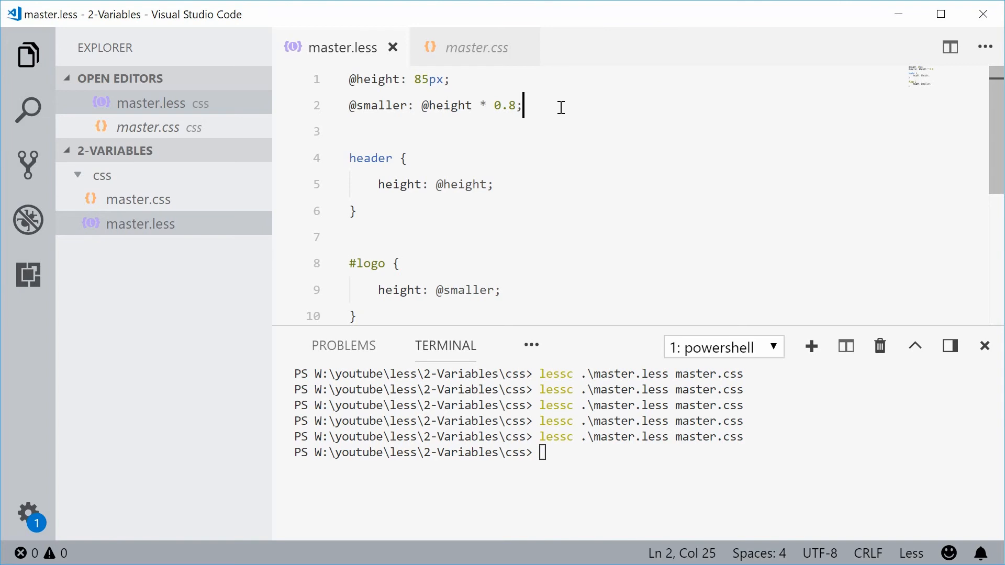
{"action": "double_click", "coordinate": [427, 78]}
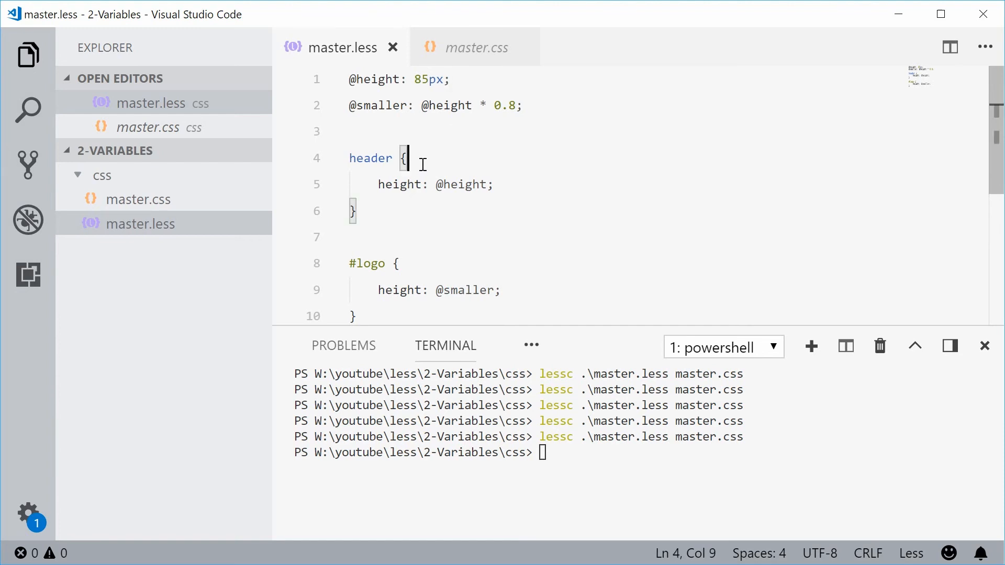
{"action": "key", "text": "Enter"}
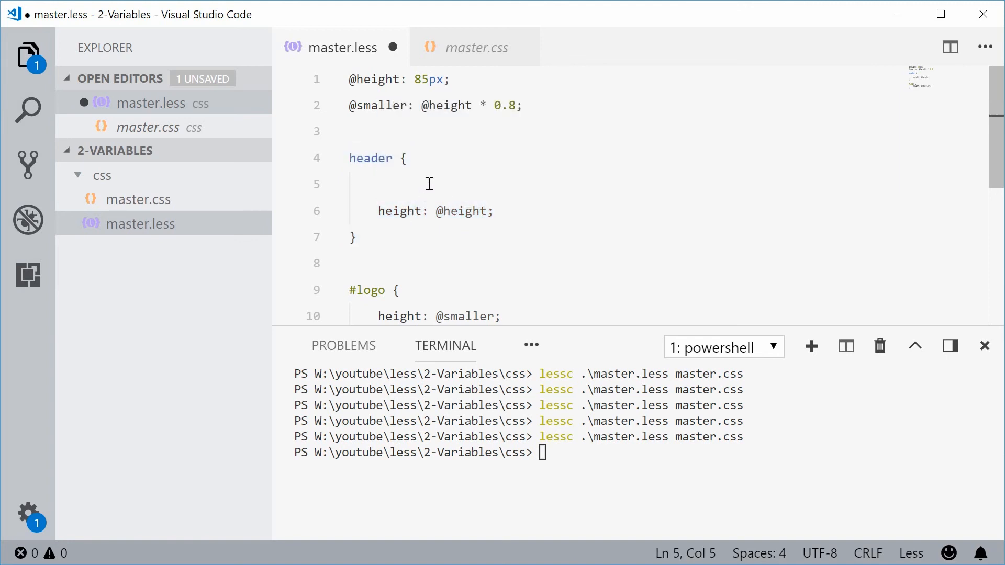
{"action": "mouse_move", "coordinate": [483, 160]}
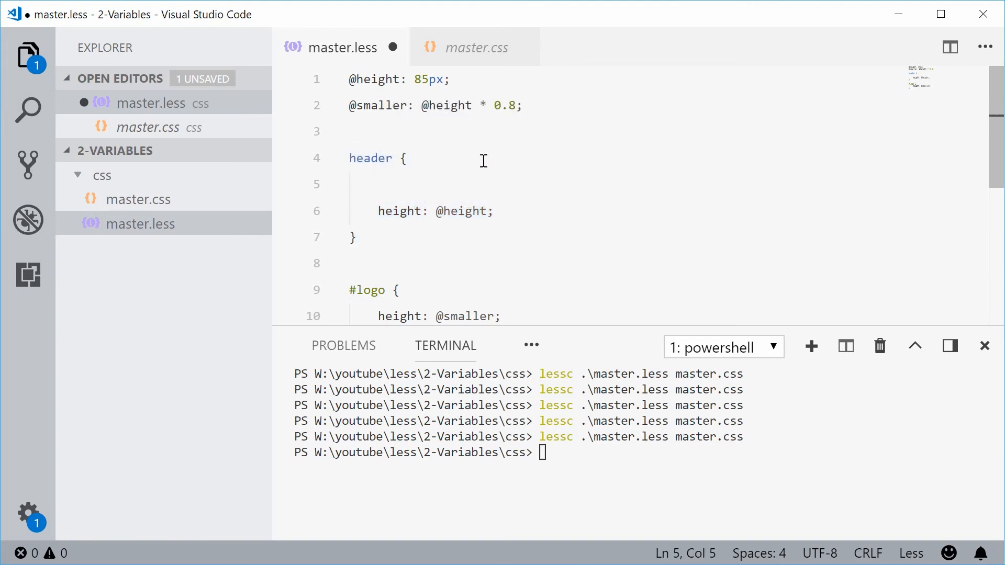
{"action": "type", "text": "@height:"}
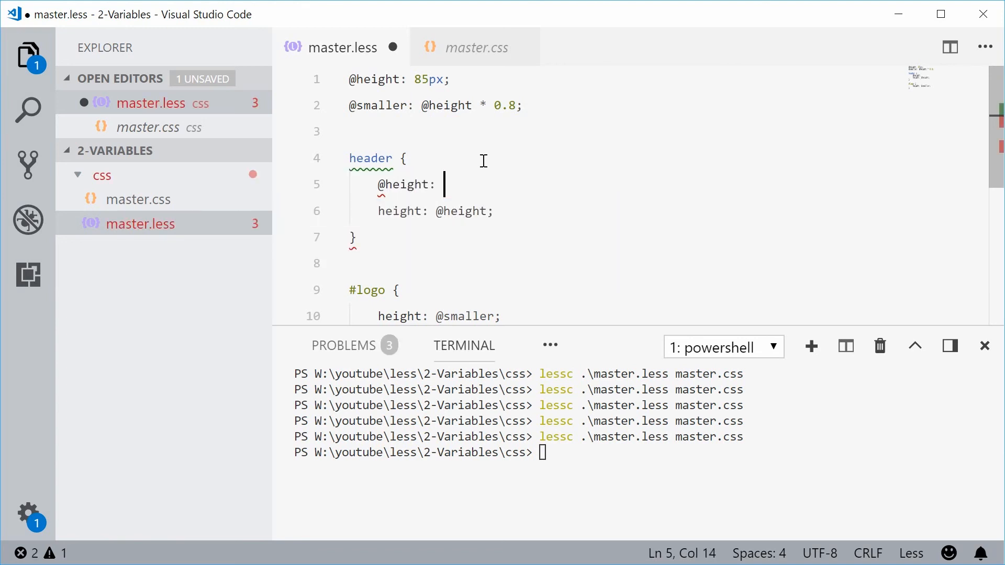
{"action": "type", "text": "45px;"}
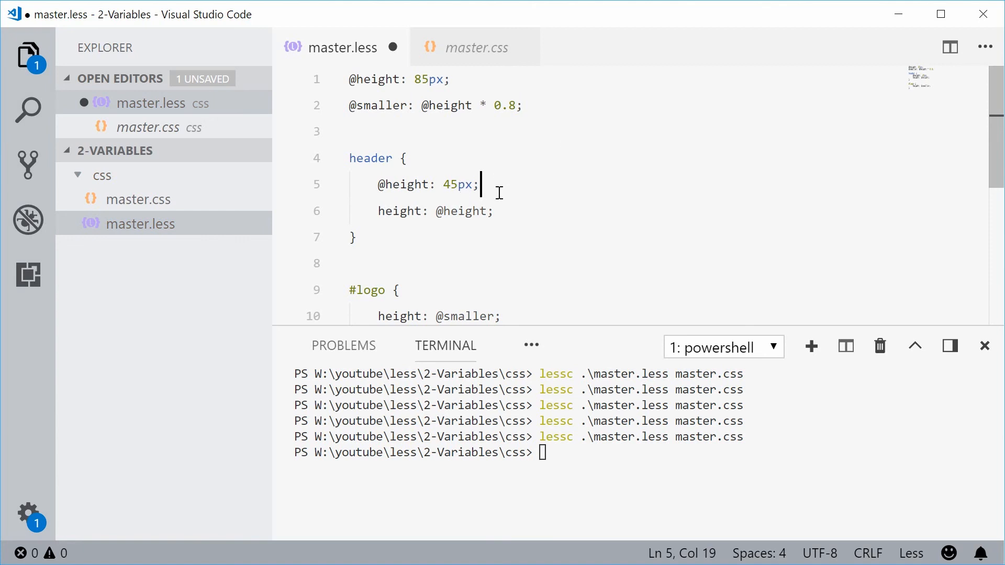
{"action": "double_click", "coordinate": [468, 221]}
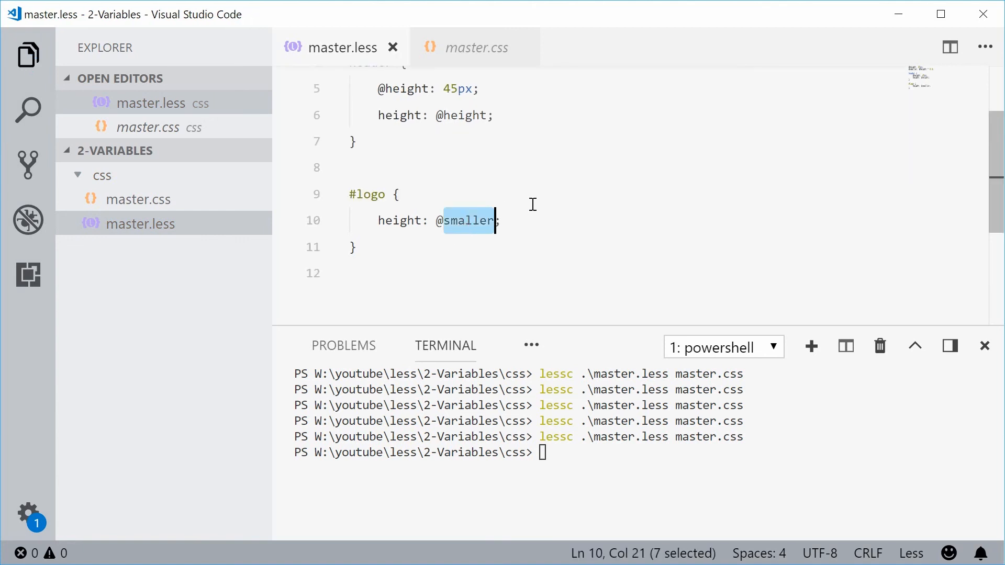
{"action": "type", "text": "@height"}
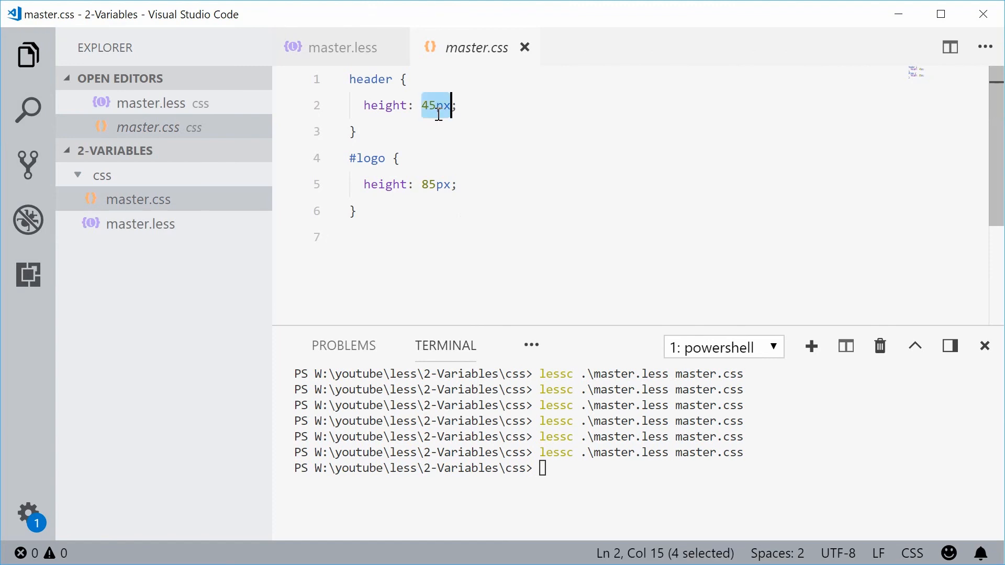
{"action": "left_click", "coordinate": [455, 184]}
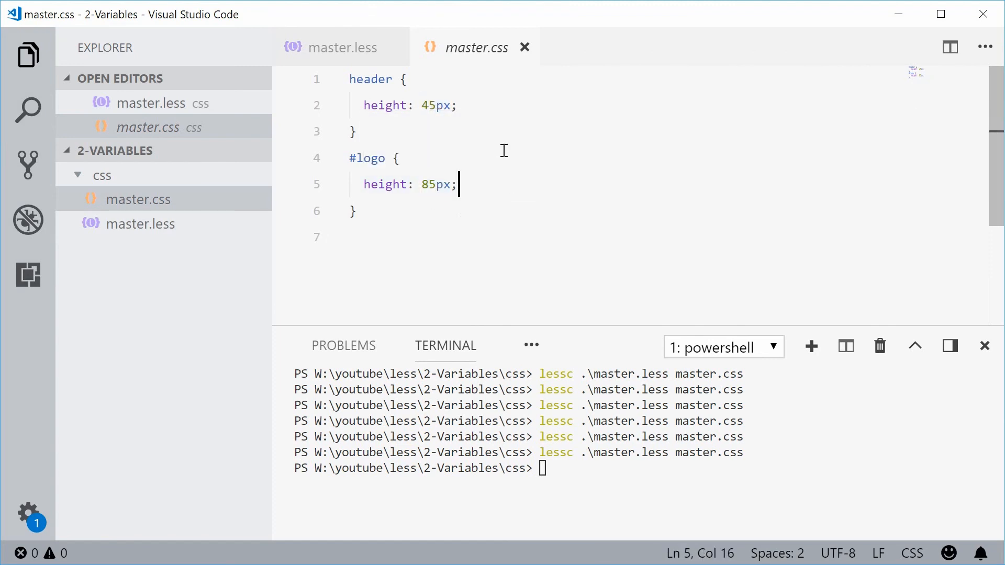
{"action": "left_click", "coordinate": [339, 47]}
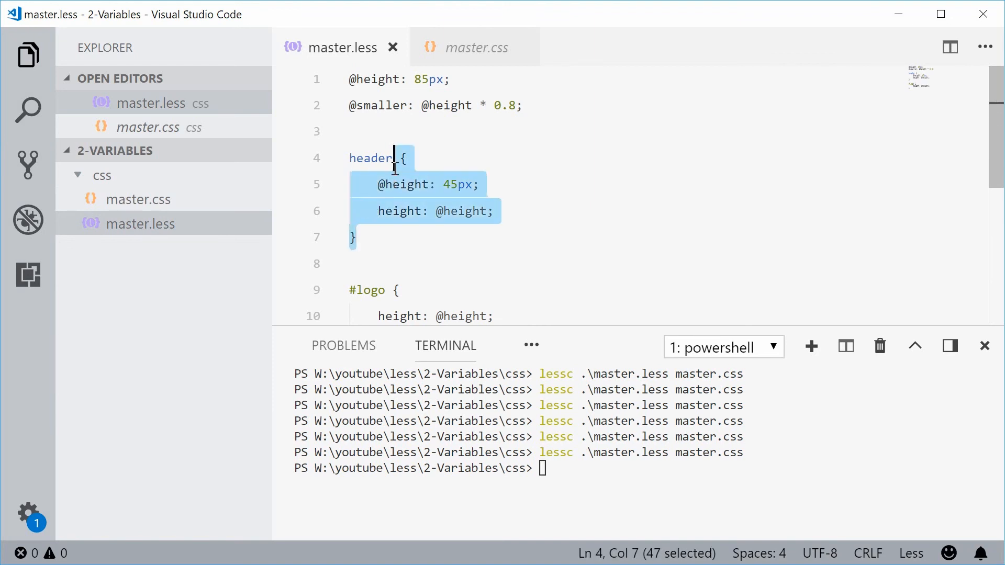
{"action": "double_click", "coordinate": [454, 185]}
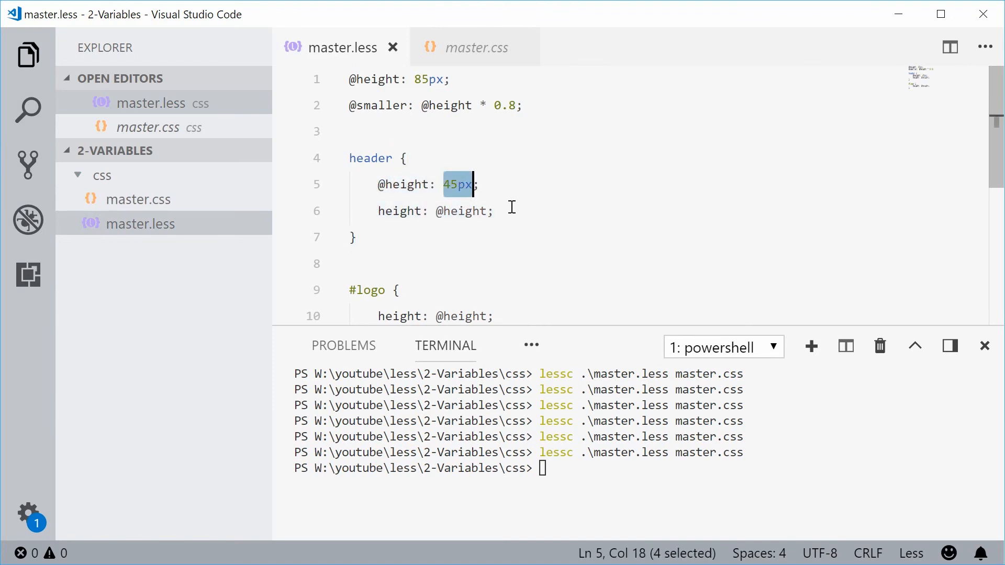
{"action": "double_click", "coordinate": [462, 211]}
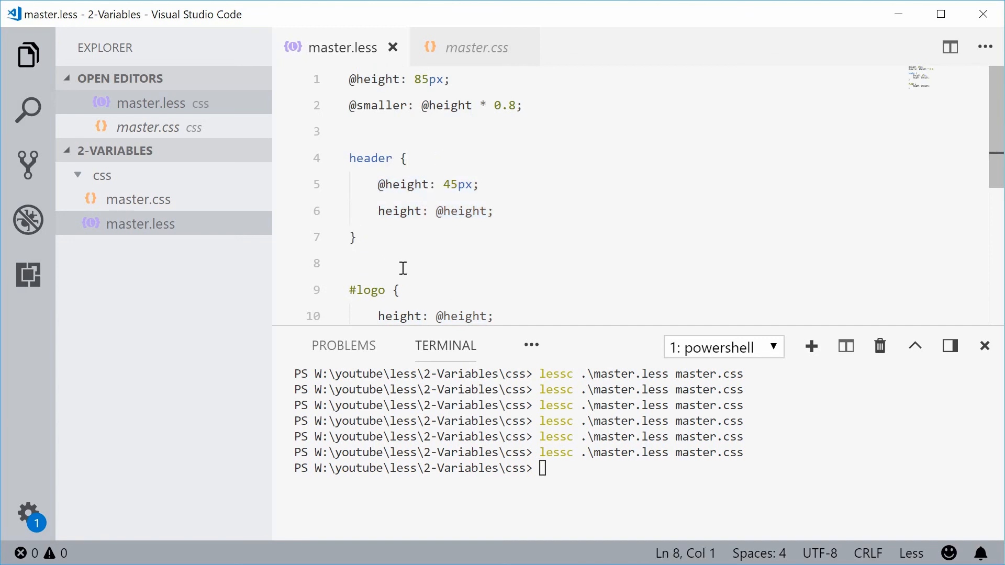
{"action": "type", "text": "85"}
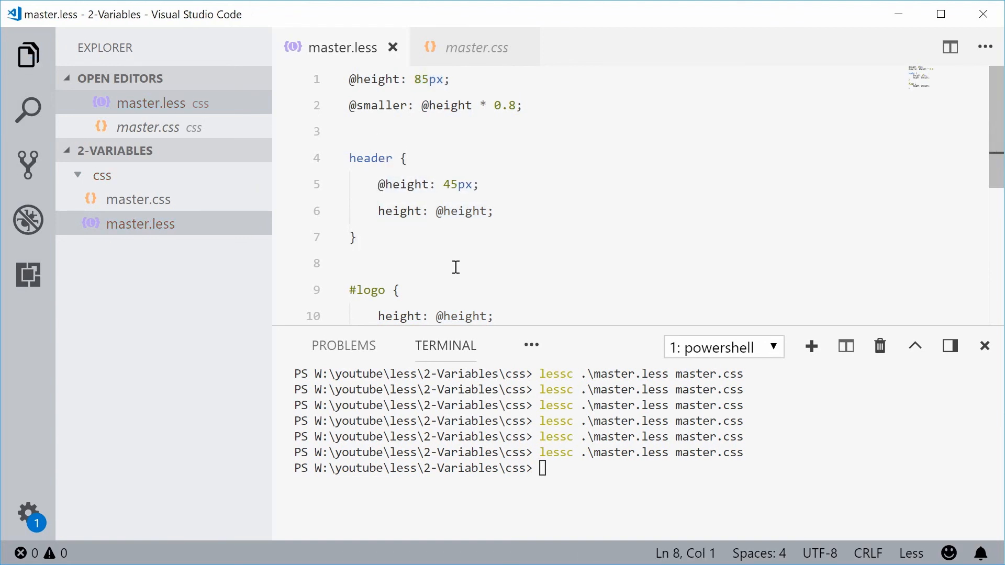
{"action": "left_click", "coordinate": [349, 262]}
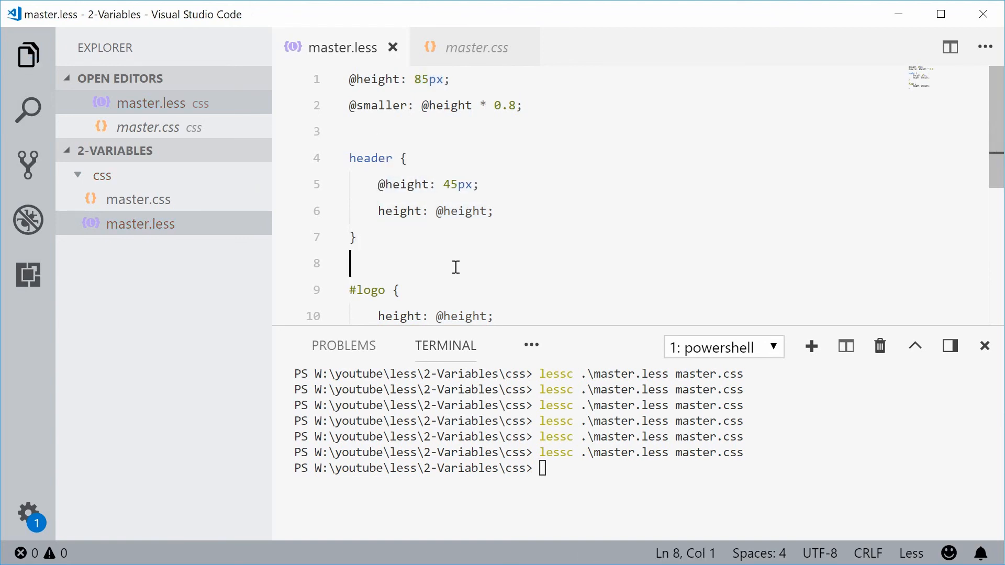